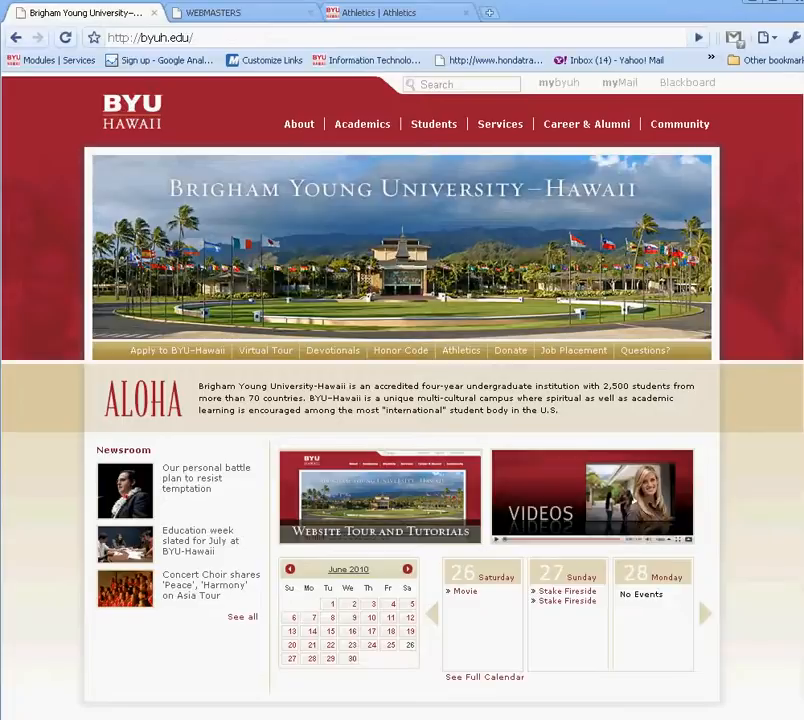
# Compare the Webmasters and Athletics sites' primary links, ending back on the Webmasters site
pyautogui.click(210, 12)
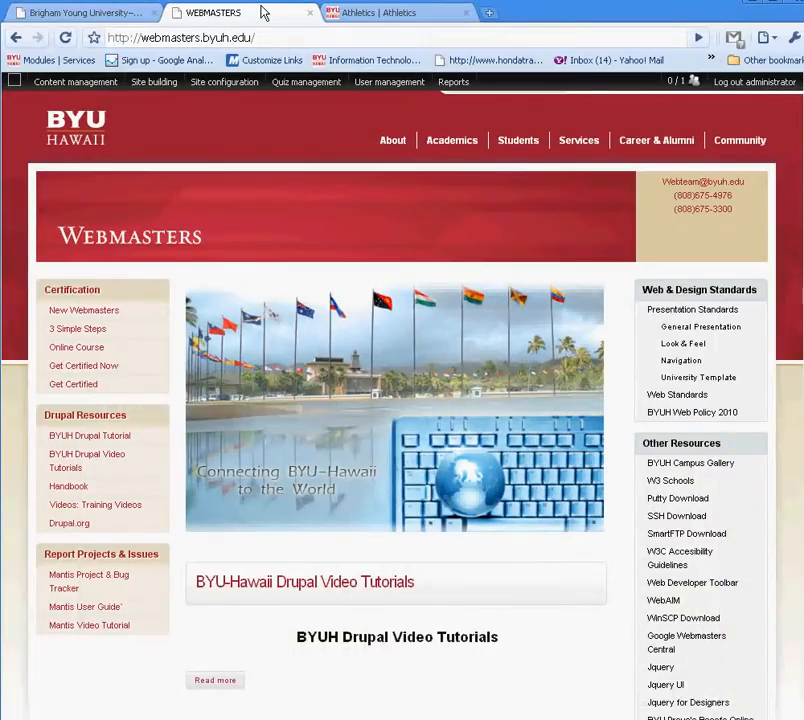
pyautogui.moveTo(310, 456)
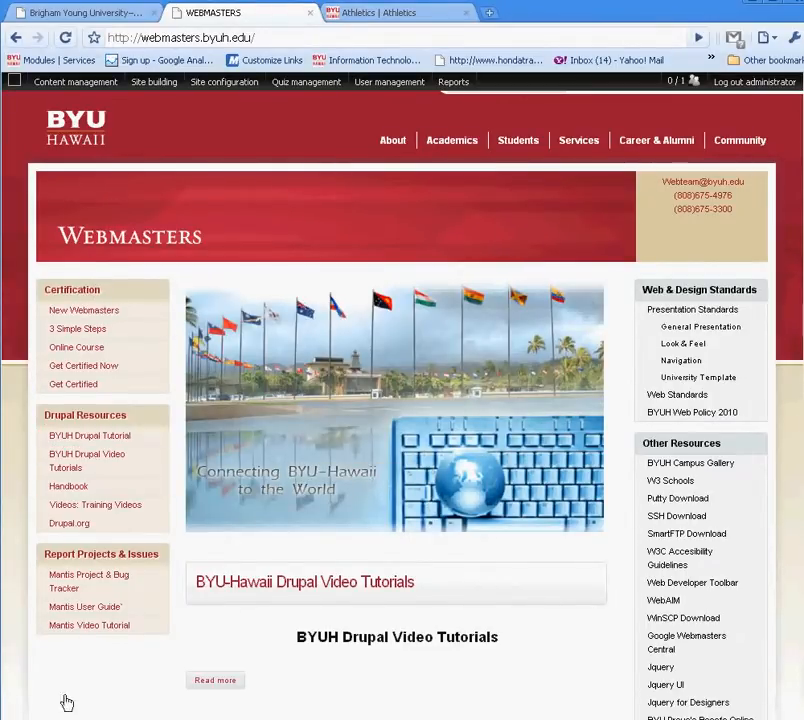
pyautogui.moveTo(664, 684)
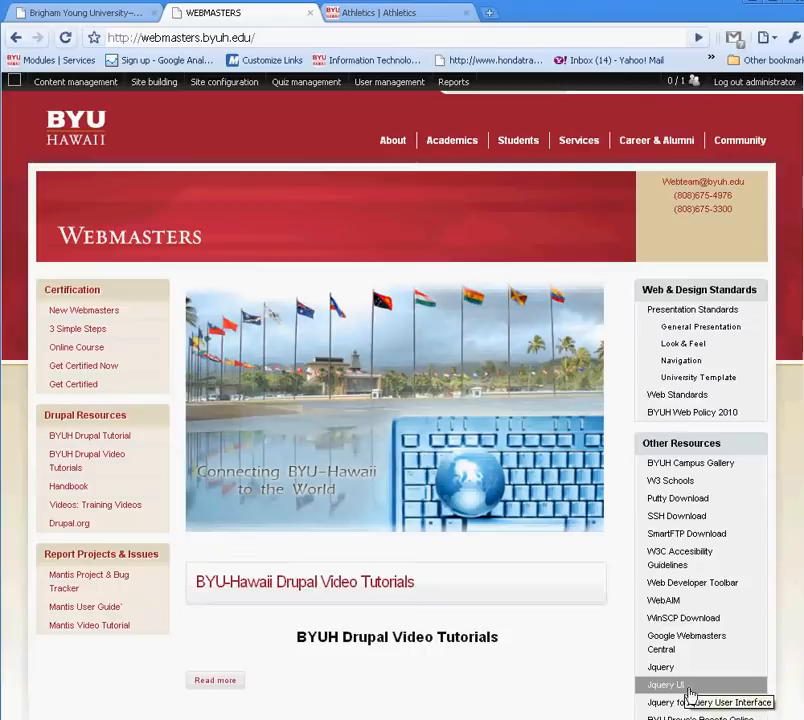
pyautogui.click(390, 12)
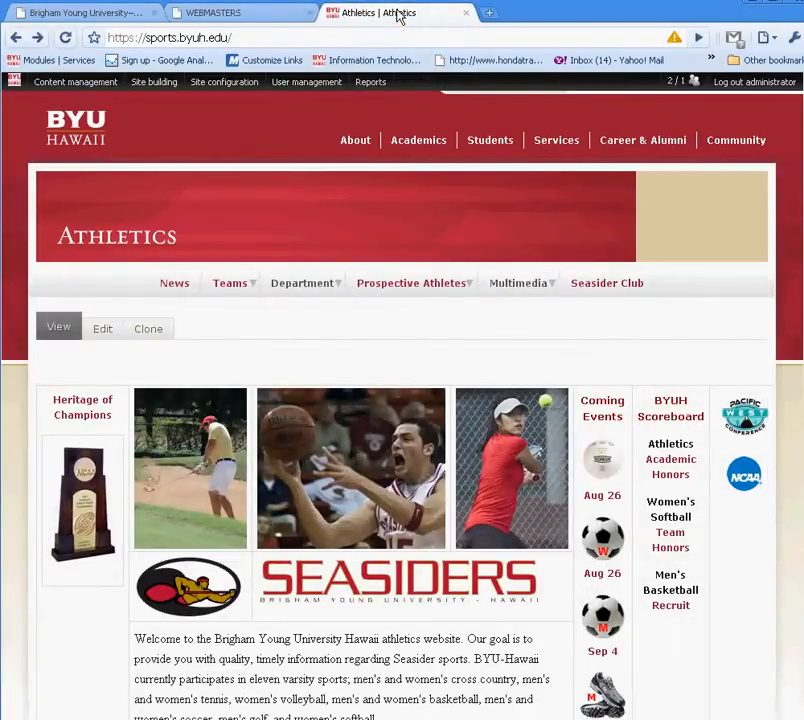
pyautogui.click(230, 282)
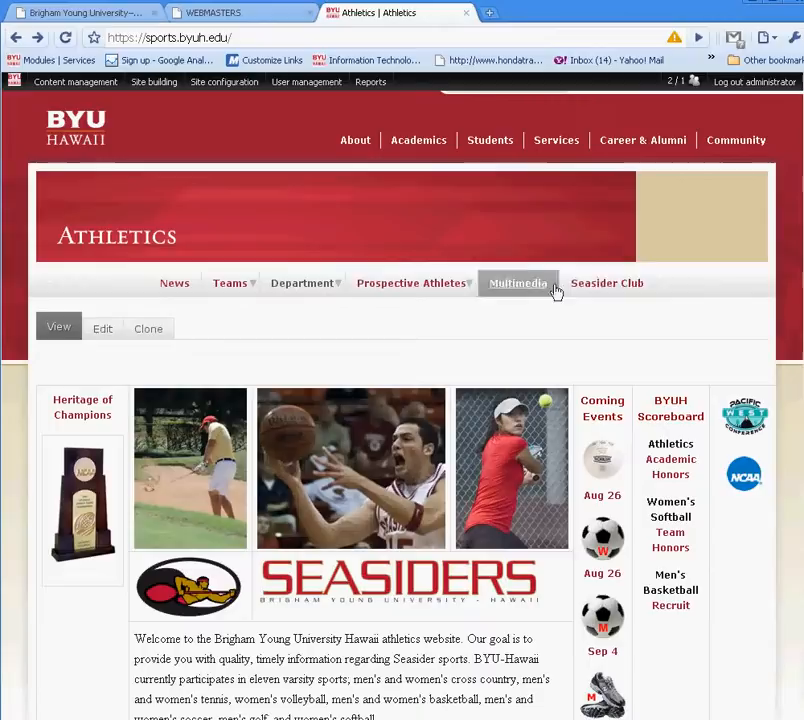
pyautogui.click(224, 82)
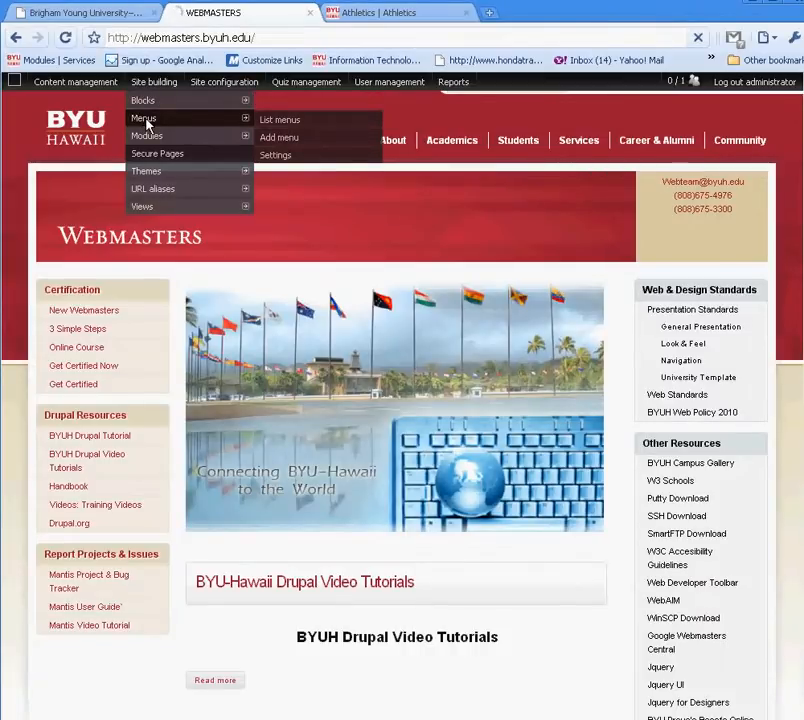
# Show the Webmasters site's menus list with Navigation, Primary links and Secondary links
pyautogui.click(280, 120)
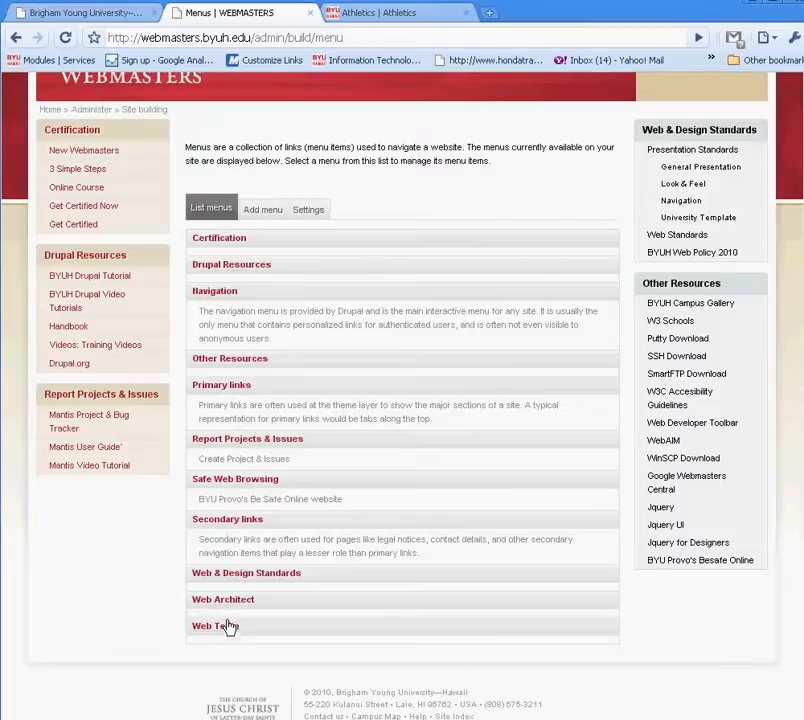
pyautogui.moveTo(228, 624)
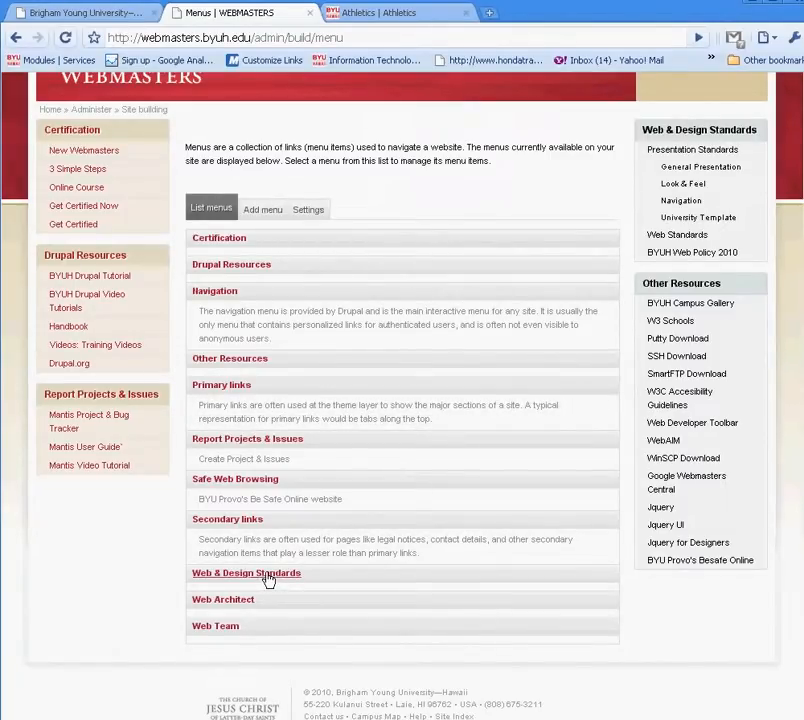
pyautogui.moveTo(508, 264)
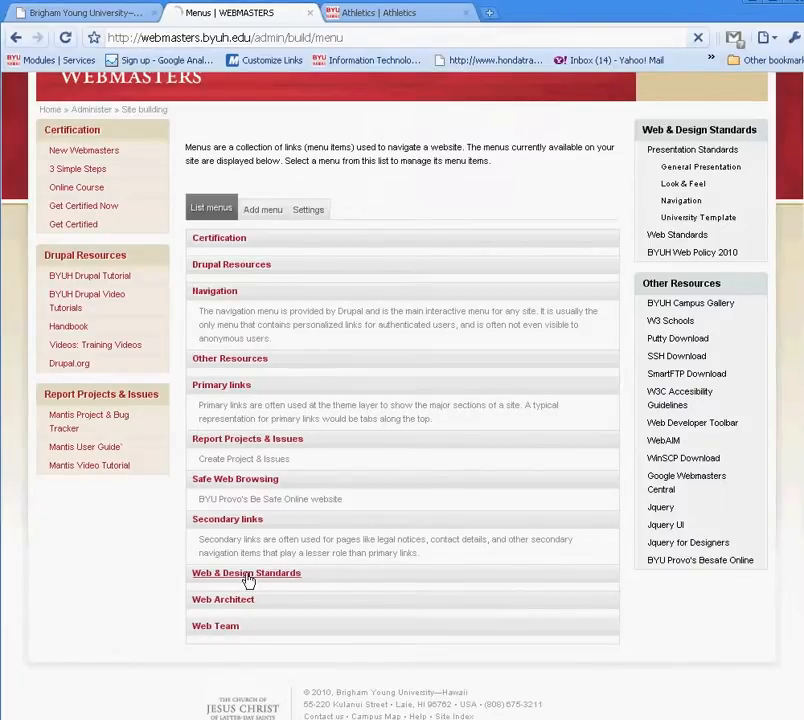
# Edit the Presentation Standards item of the Web & Design Standards menu
pyautogui.click(246, 572)
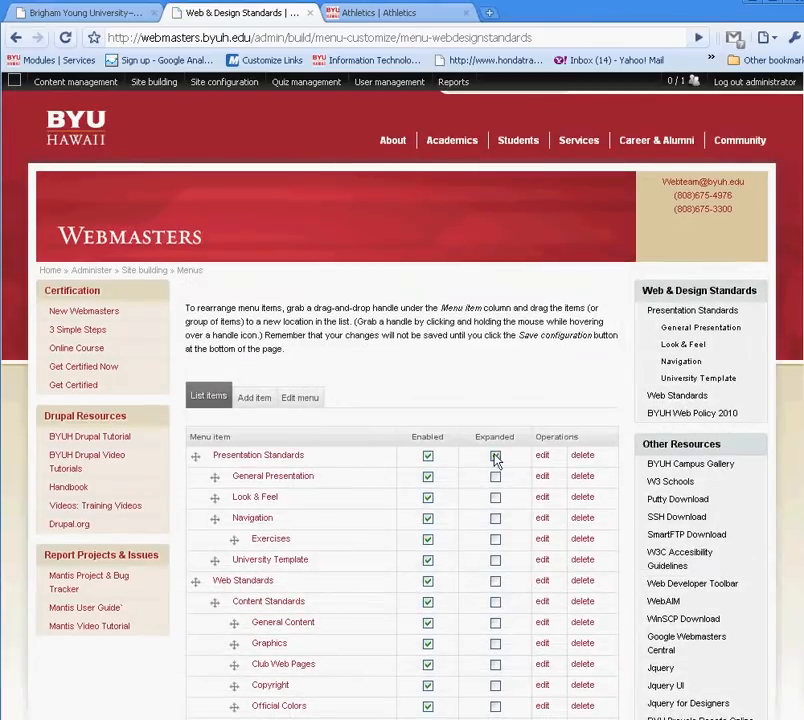
pyautogui.click(494, 456)
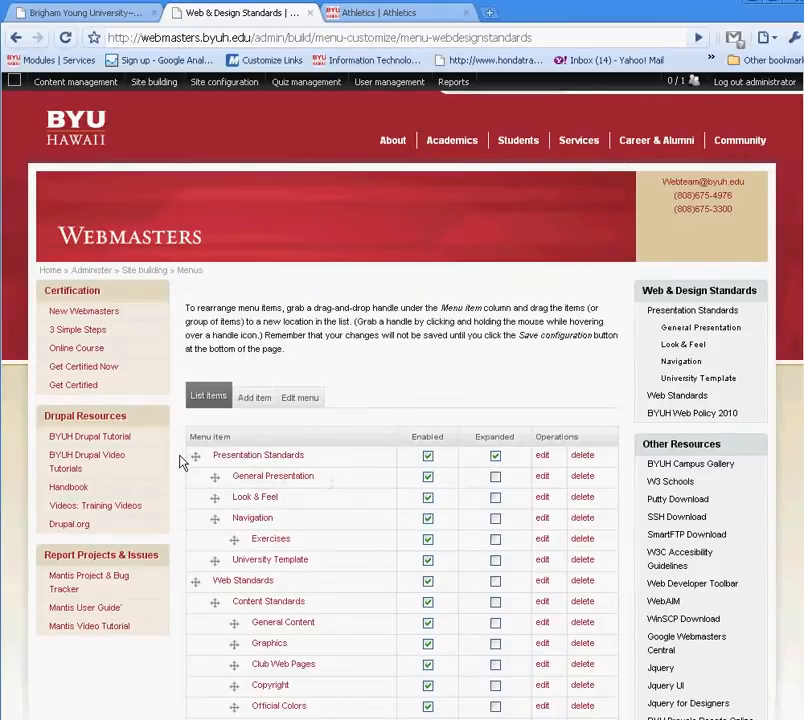
pyautogui.moveTo(232, 456)
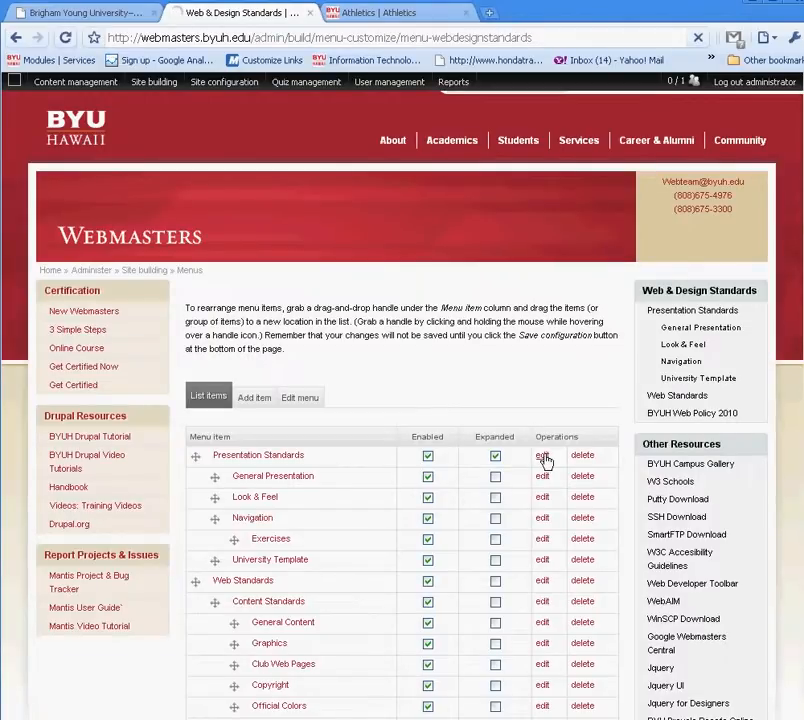
pyautogui.click(540, 456)
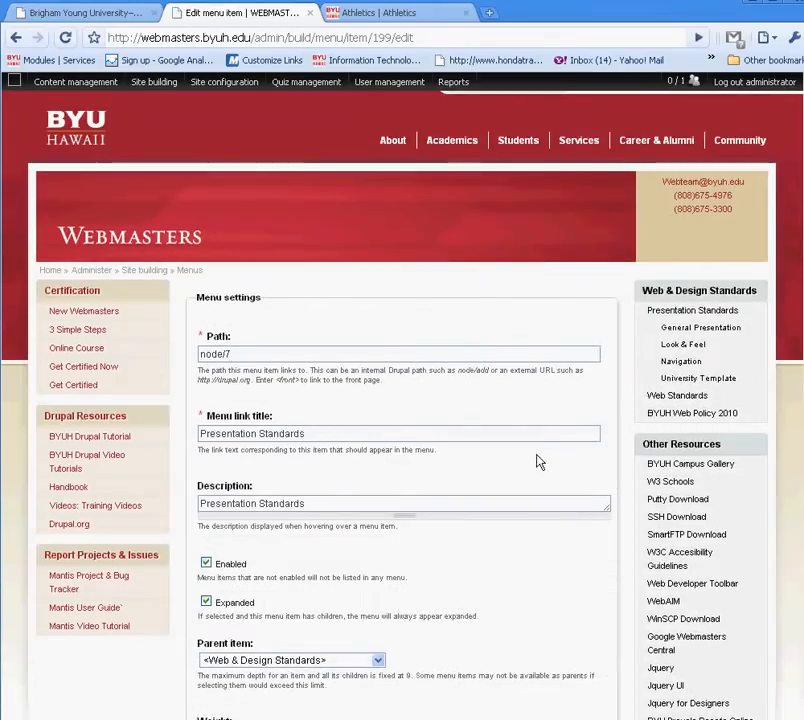
pyautogui.scroll(-3)
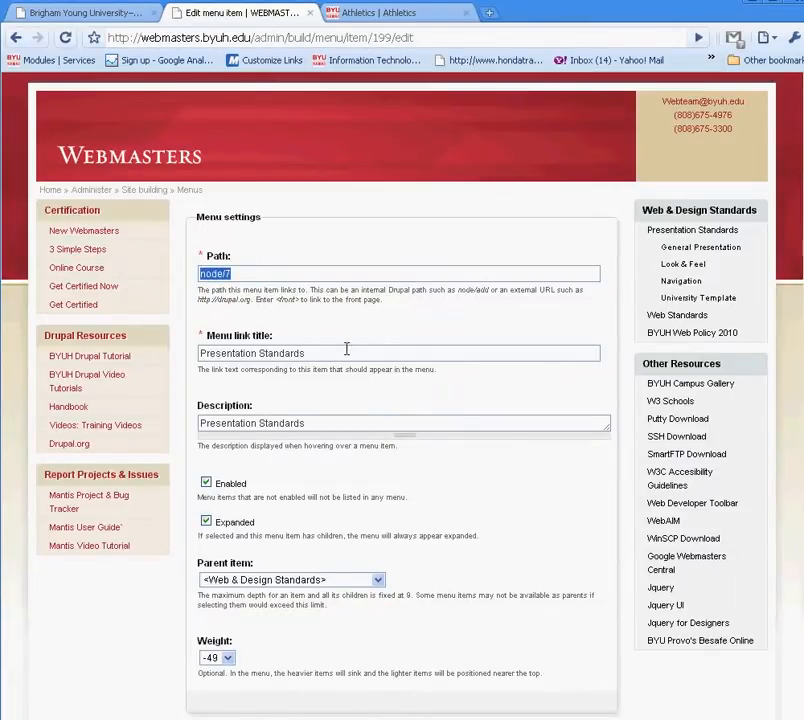
pyautogui.click(372, 424)
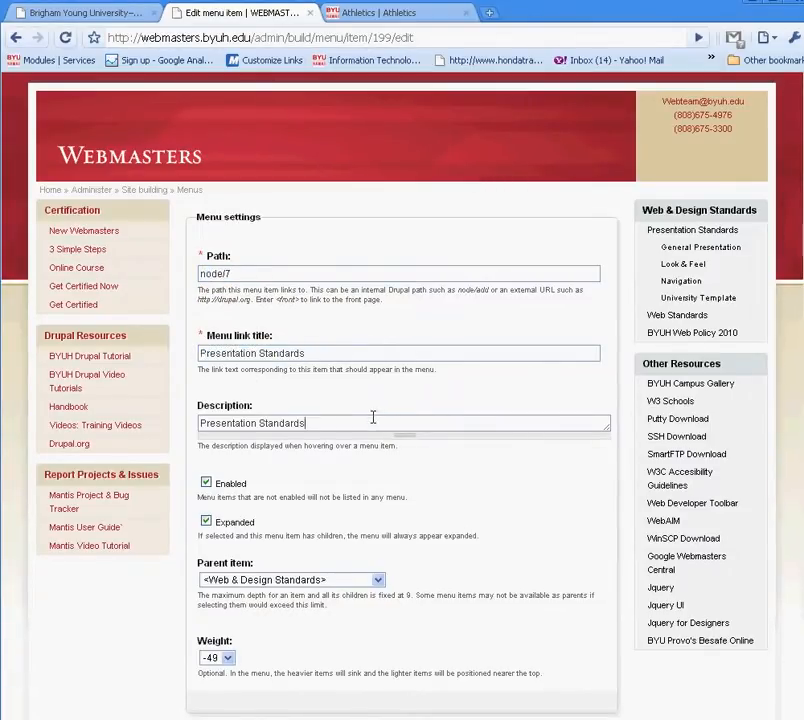
pyautogui.scroll(-3)
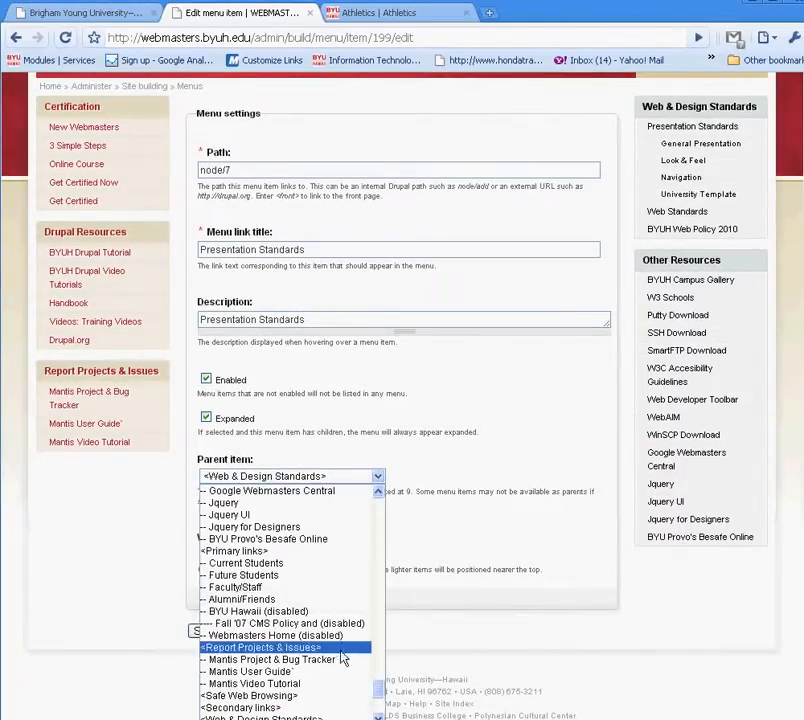
pyautogui.click(290, 476)
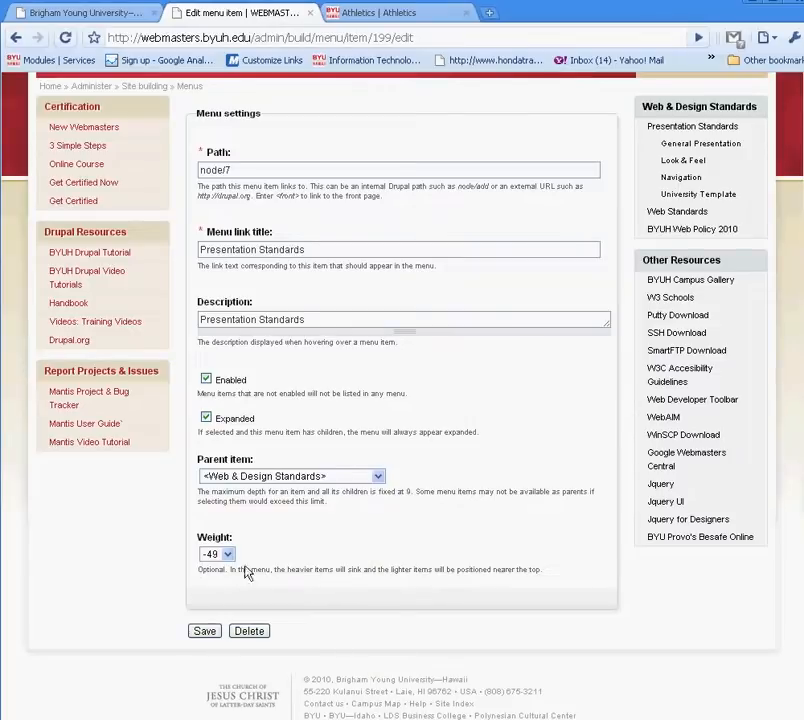
pyautogui.click(216, 552)
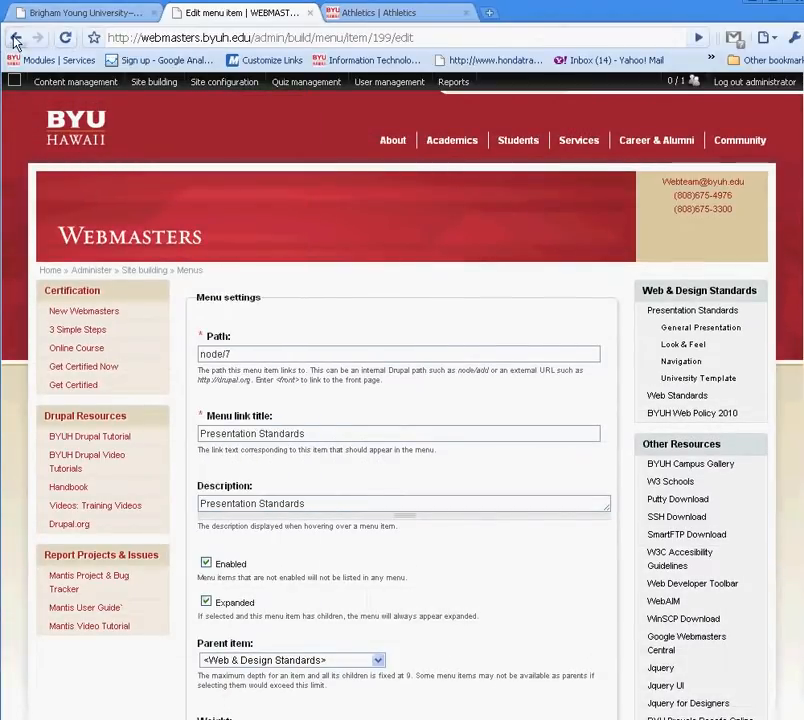
# Reorder the Web & Design Standards items so General Presentation sits above Presentation Standards
pyautogui.click(14, 36)
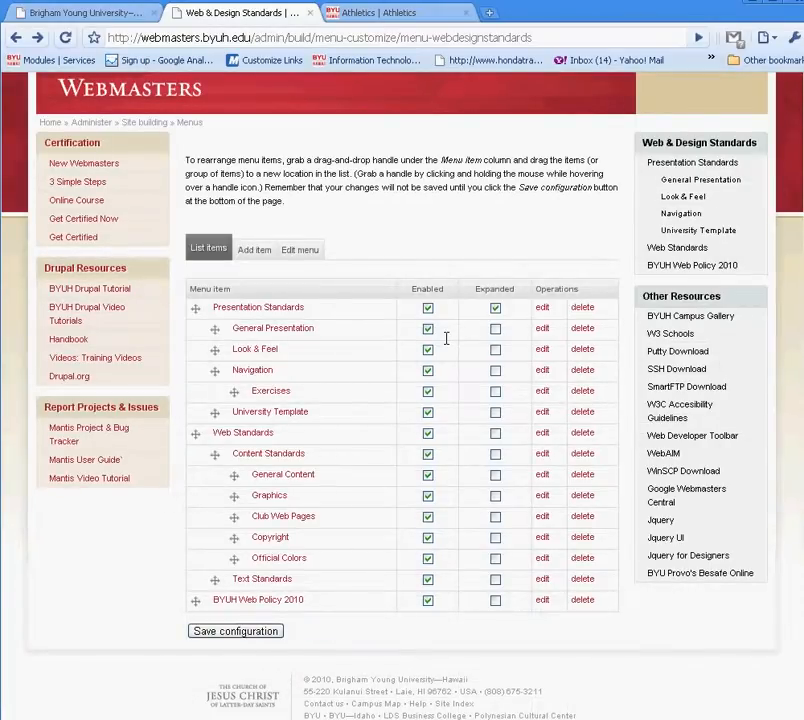
pyautogui.moveTo(310, 340)
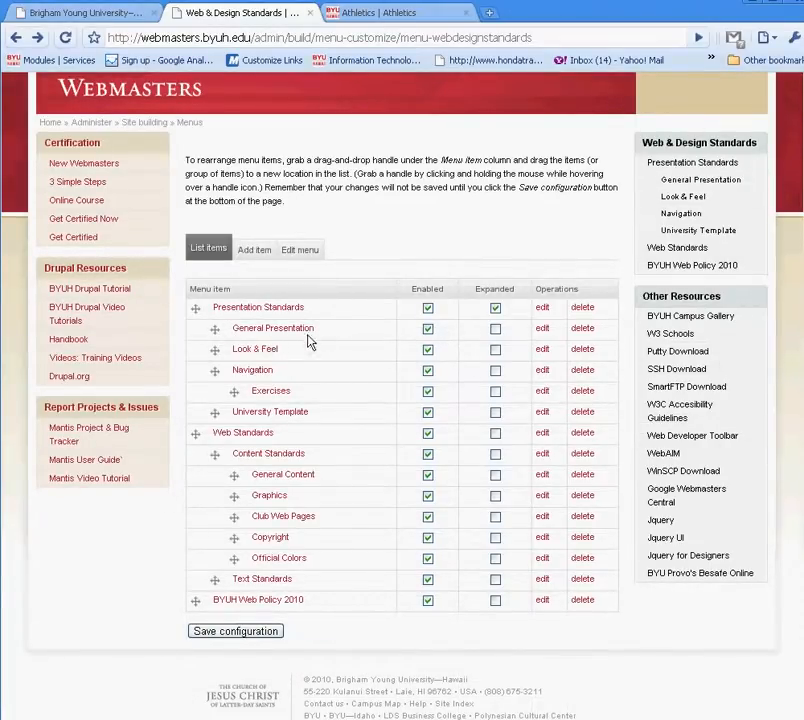
pyautogui.moveTo(272, 328)
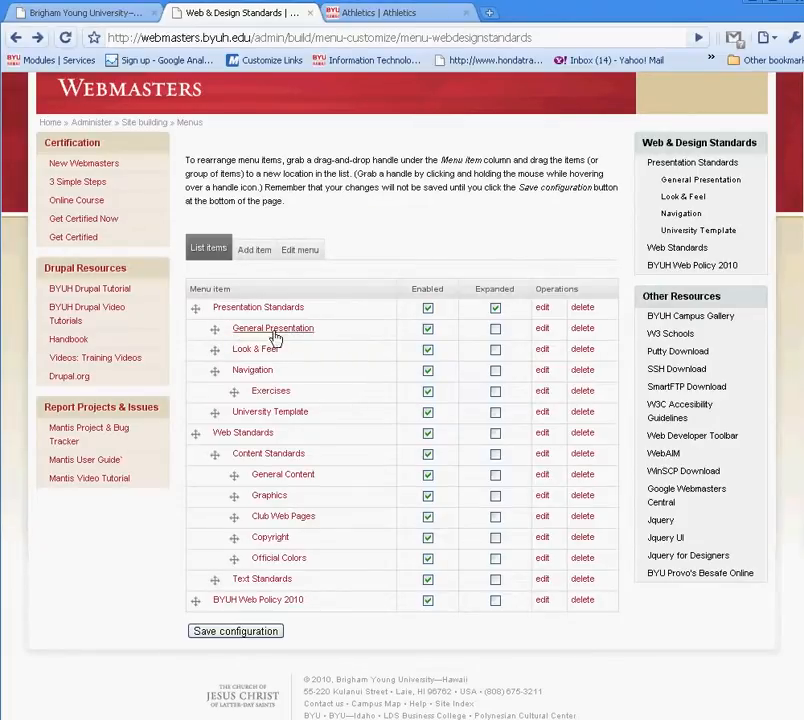
pyautogui.moveTo(284, 380)
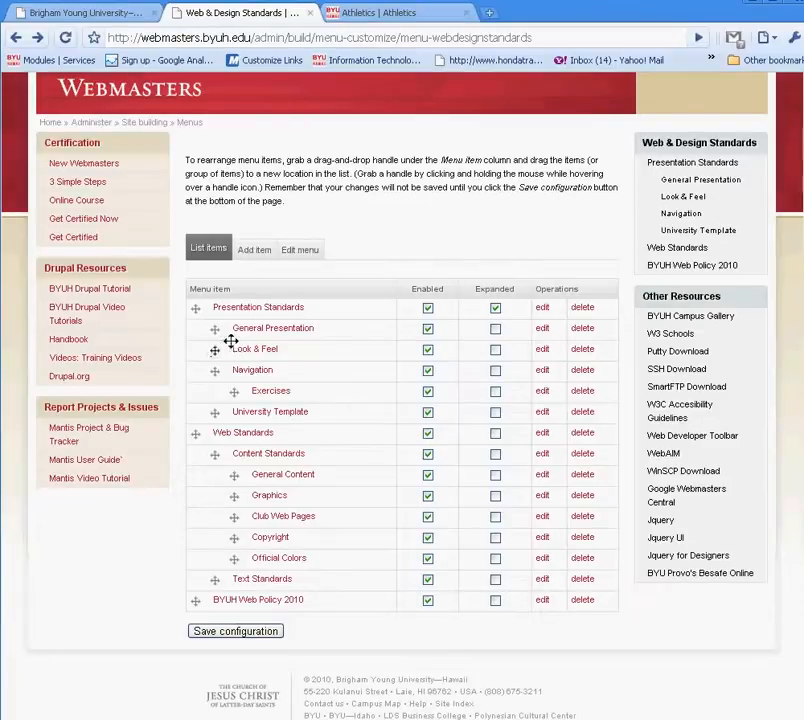
pyautogui.moveTo(338, 336)
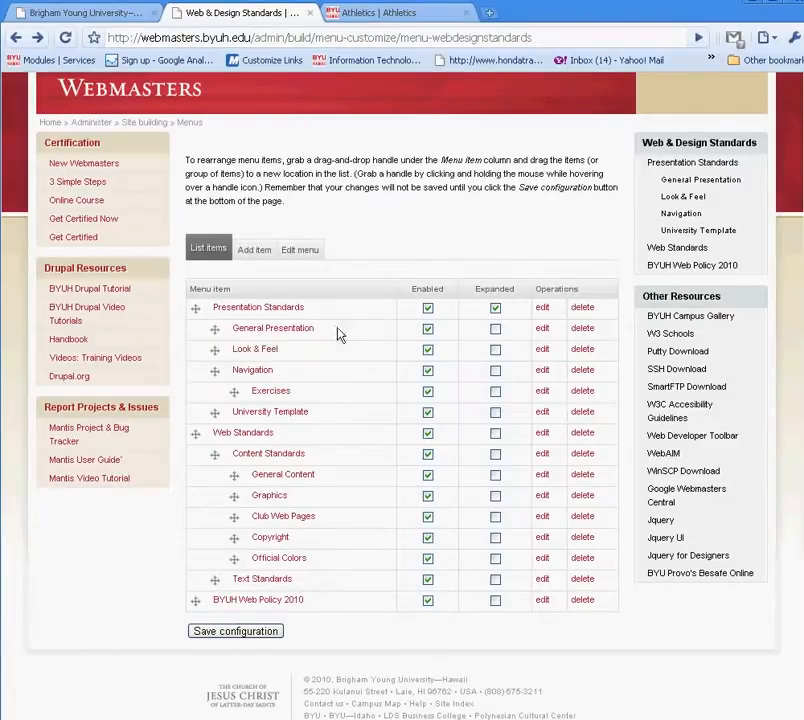
pyautogui.moveTo(544, 328)
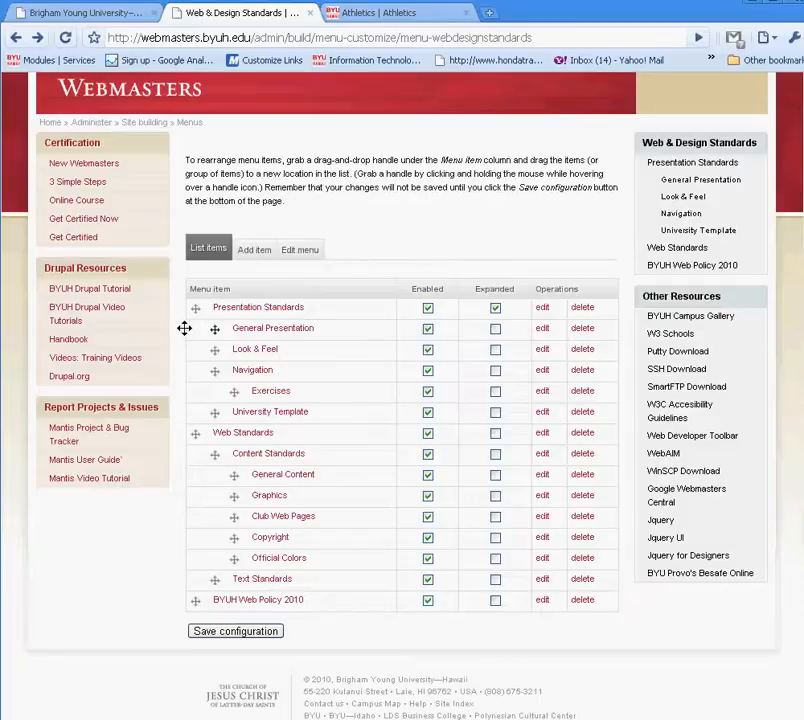
pyautogui.moveTo(212, 328); pyautogui.dragTo(212, 308)
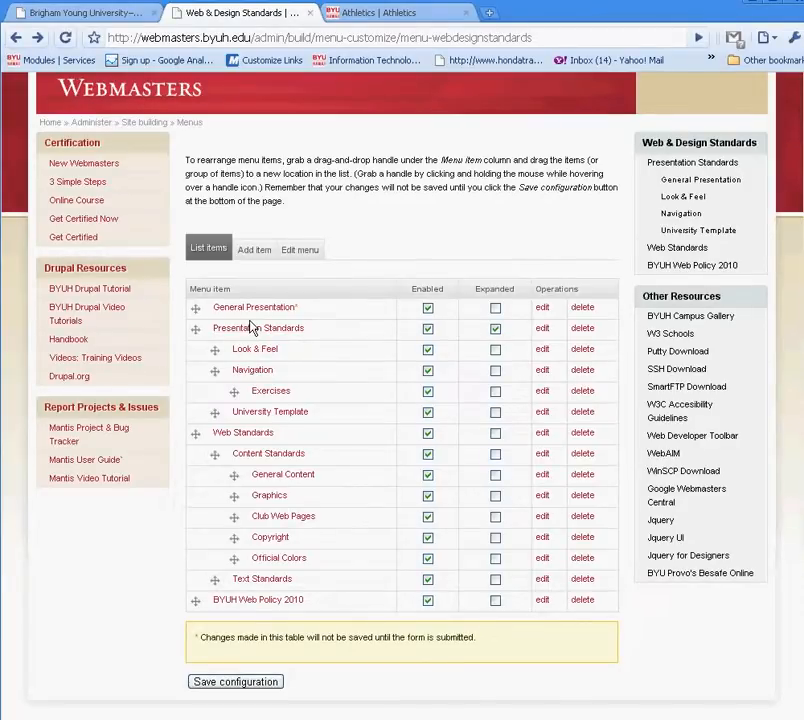
pyautogui.moveTo(244, 336)
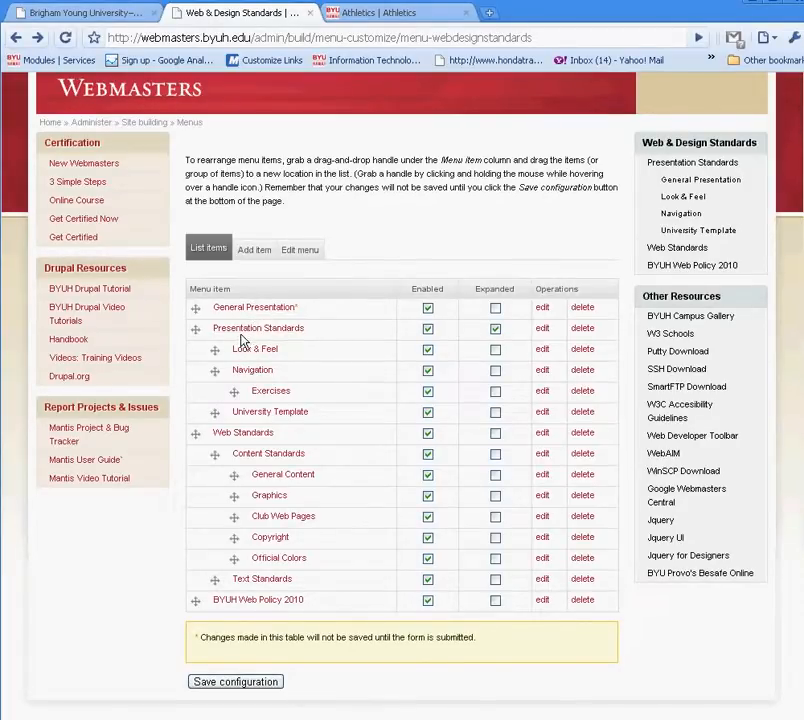
pyautogui.moveTo(212, 348)
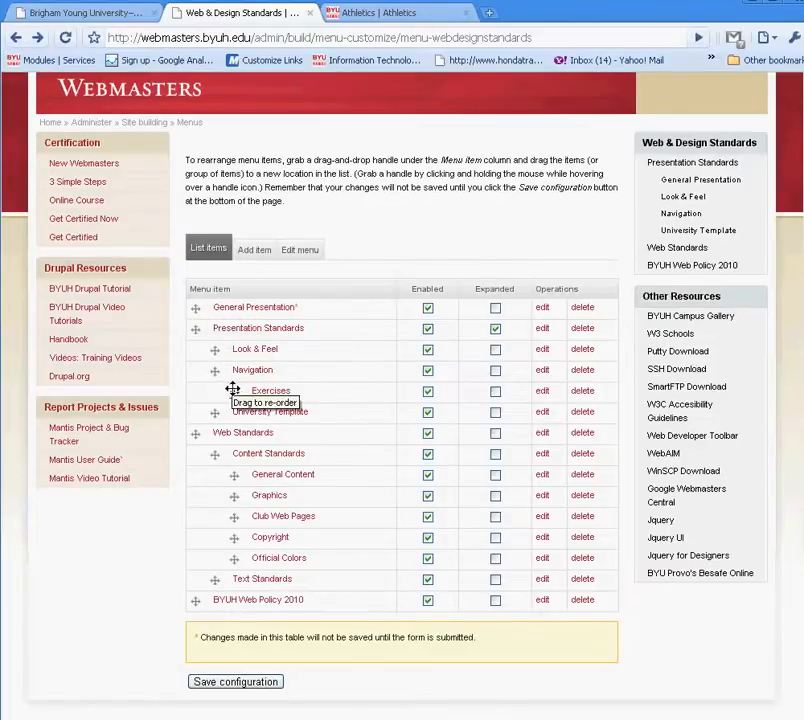
pyautogui.moveTo(214, 370)
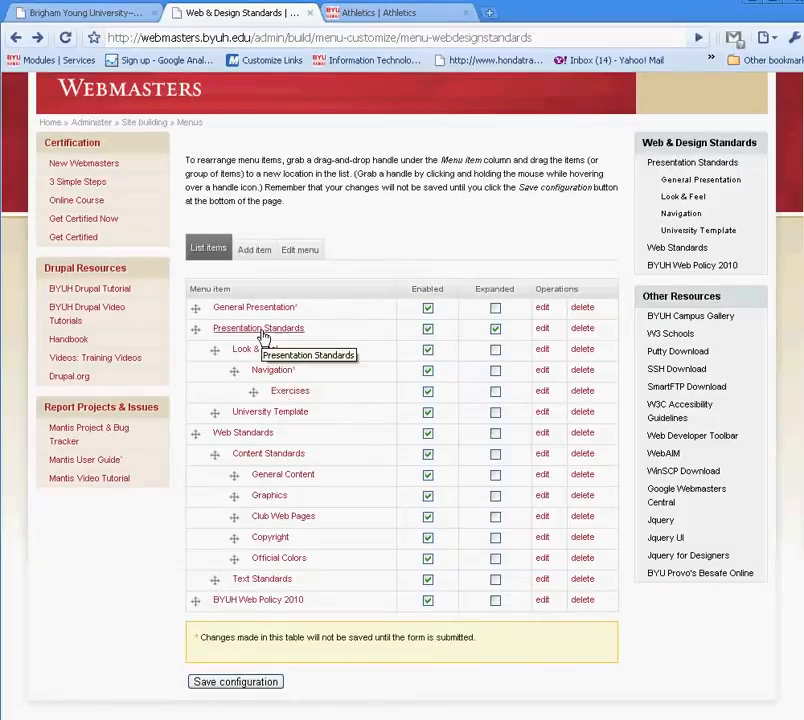
pyautogui.moveTo(262, 332)
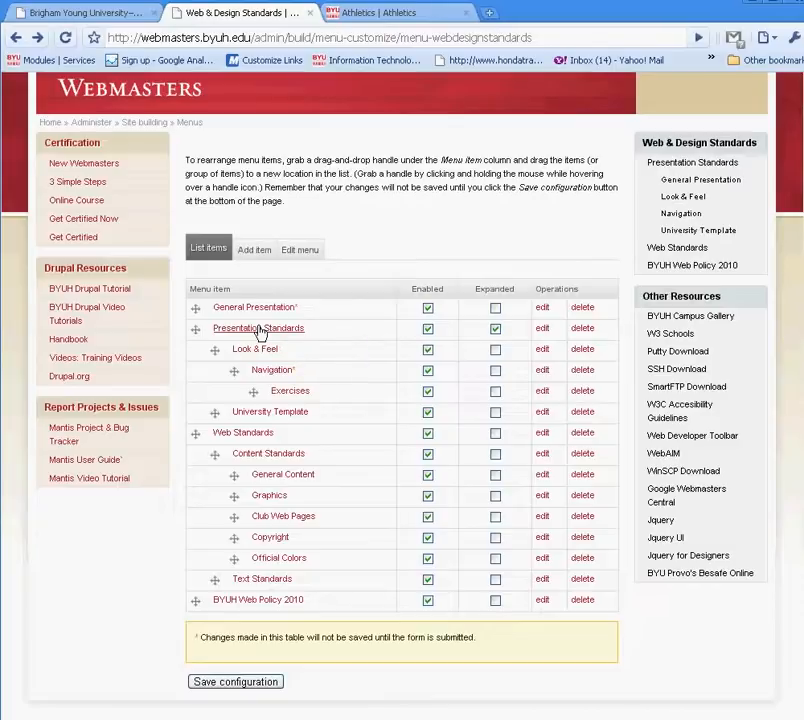
pyautogui.moveTo(444, 340)
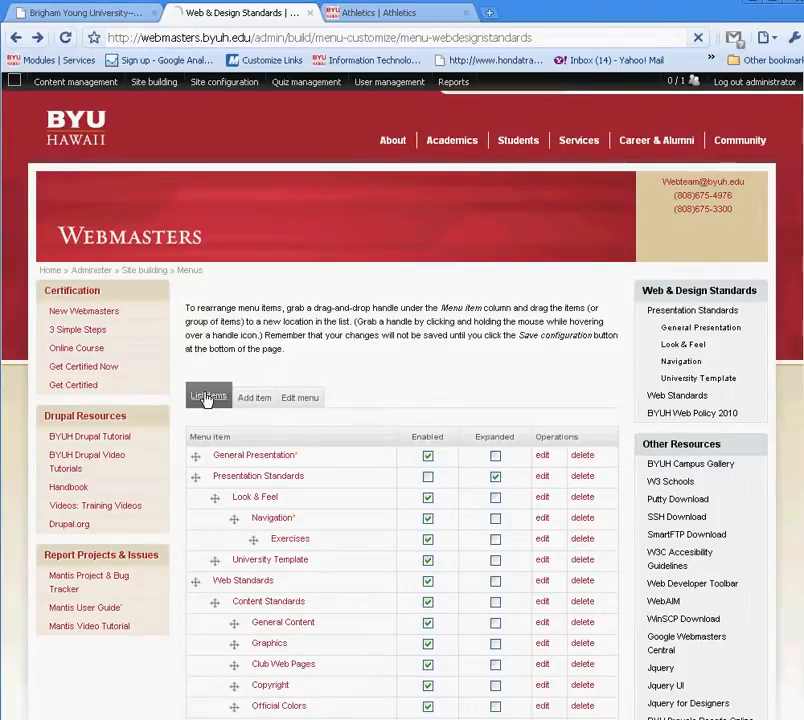
# List the Webmasters site's menus, then move to the Athletics site
pyautogui.click(152, 82)
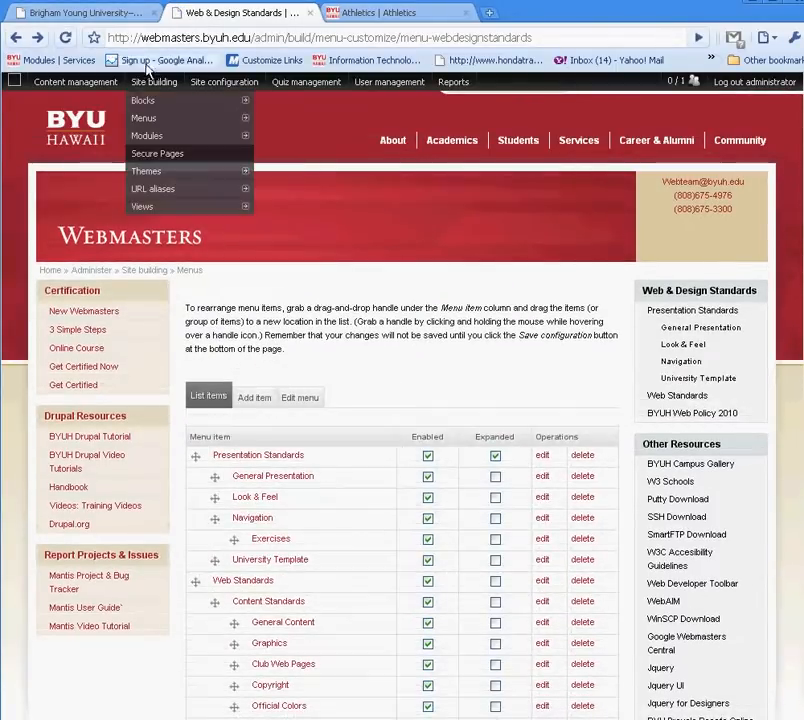
pyautogui.click(144, 118)
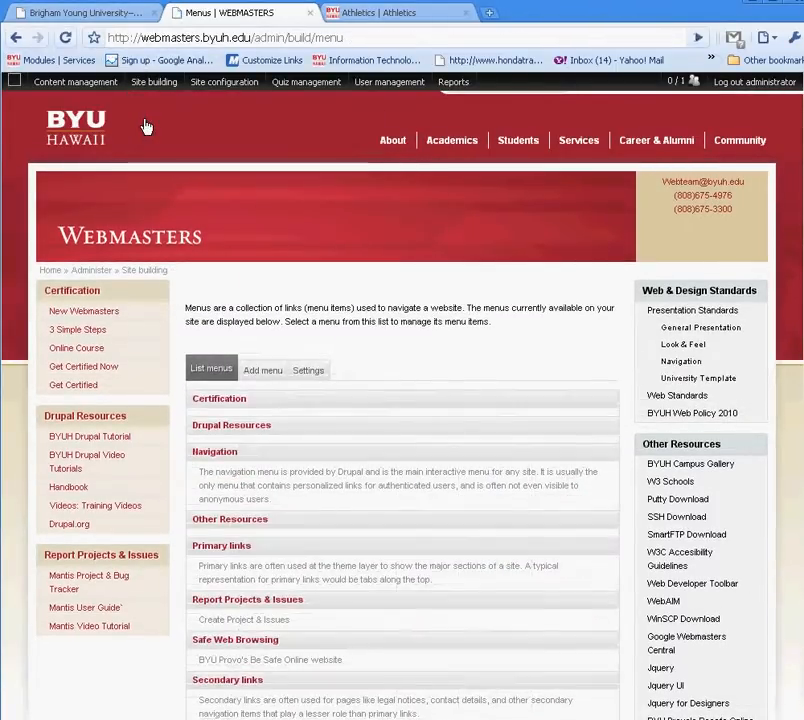
pyautogui.click(390, 12)
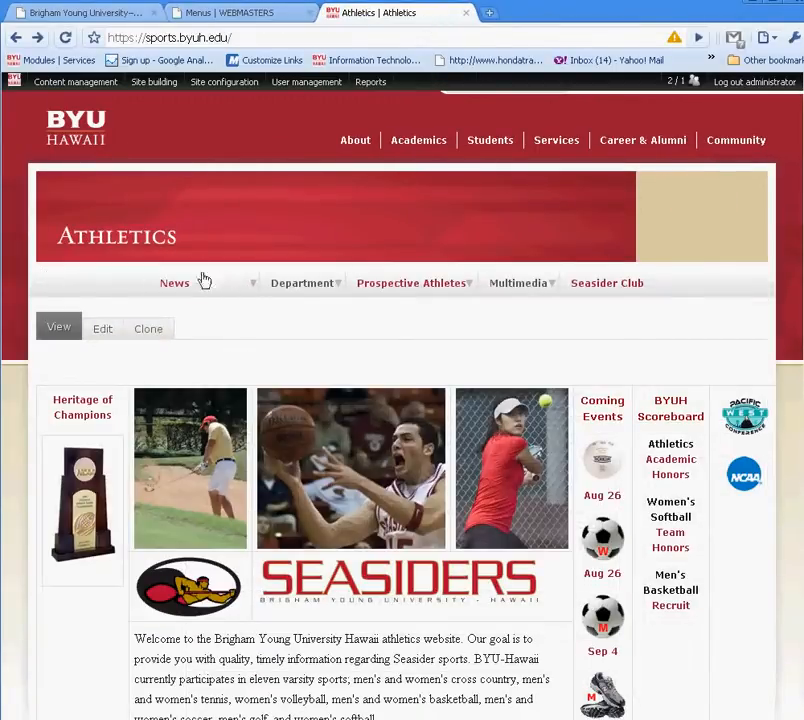
pyautogui.moveTo(256, 290)
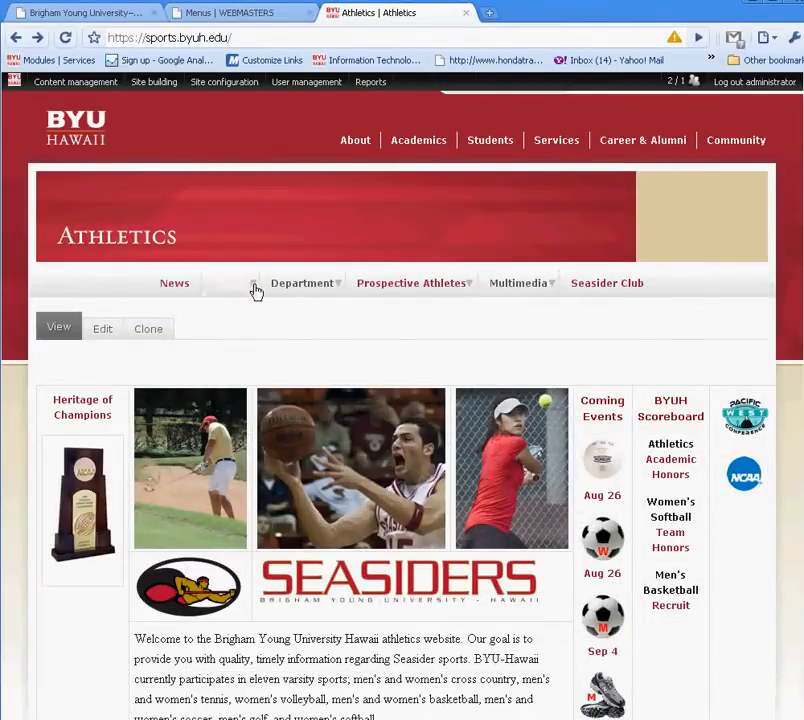
pyautogui.click(304, 284)
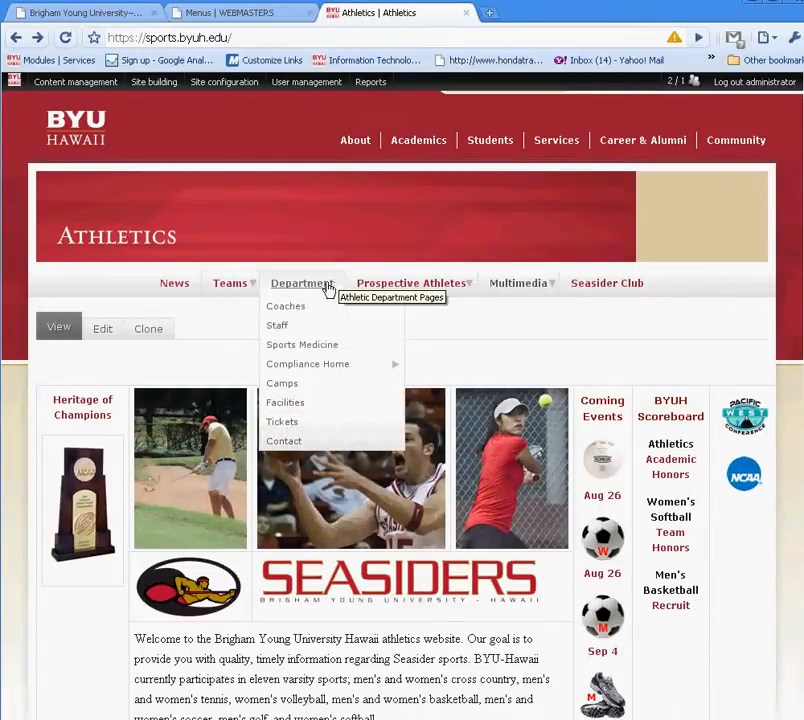
# List the Athletics site's menus and show its Primary links items
pyautogui.click(152, 82)
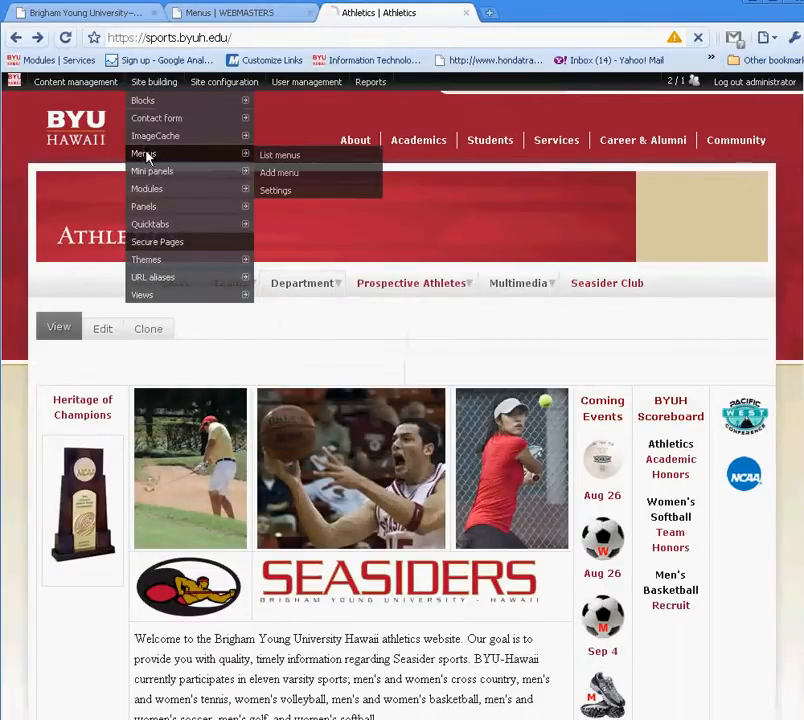
pyautogui.click(280, 156)
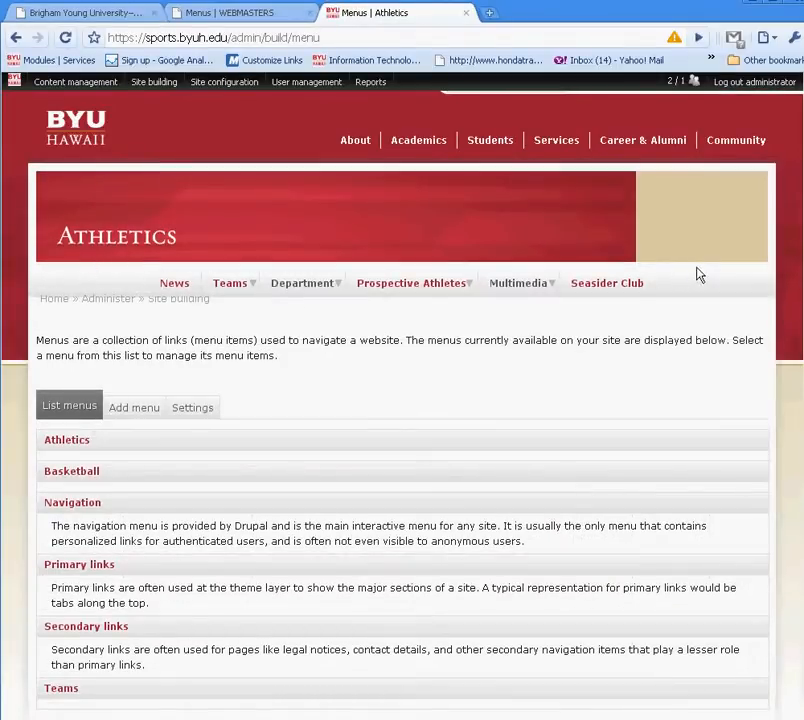
pyautogui.scroll(-3)
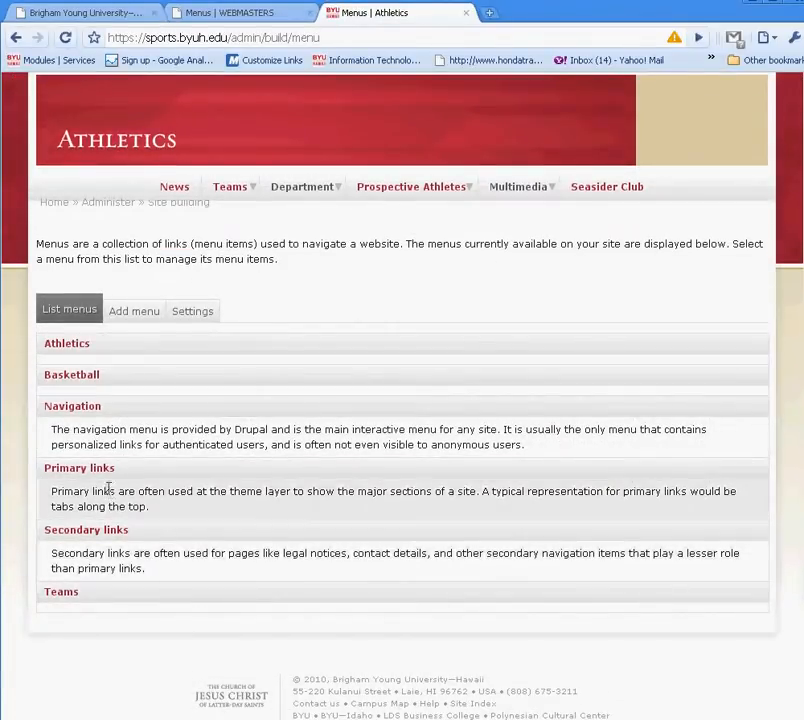
pyautogui.click(80, 468)
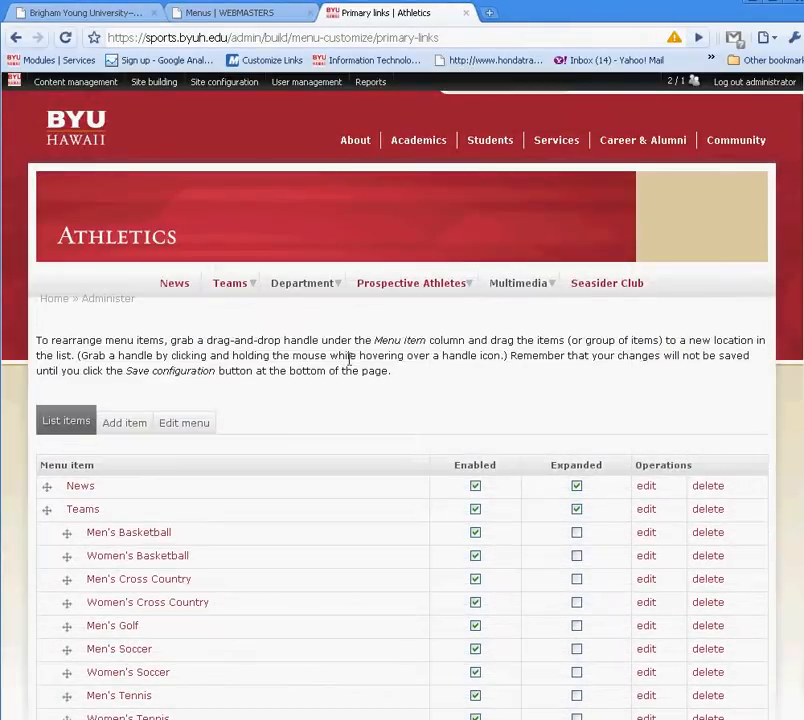
pyautogui.moveTo(176, 284)
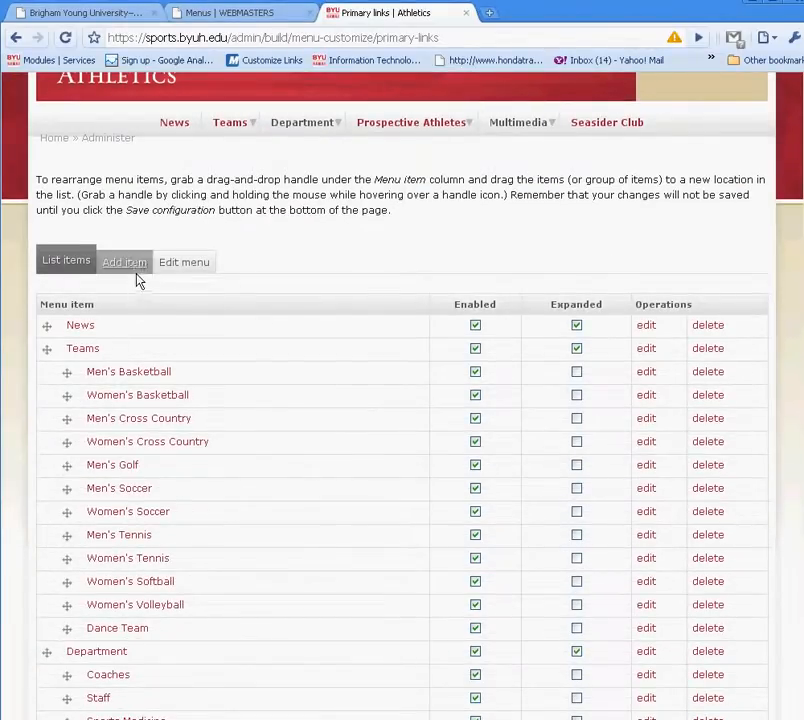
pyautogui.moveTo(736, 154)
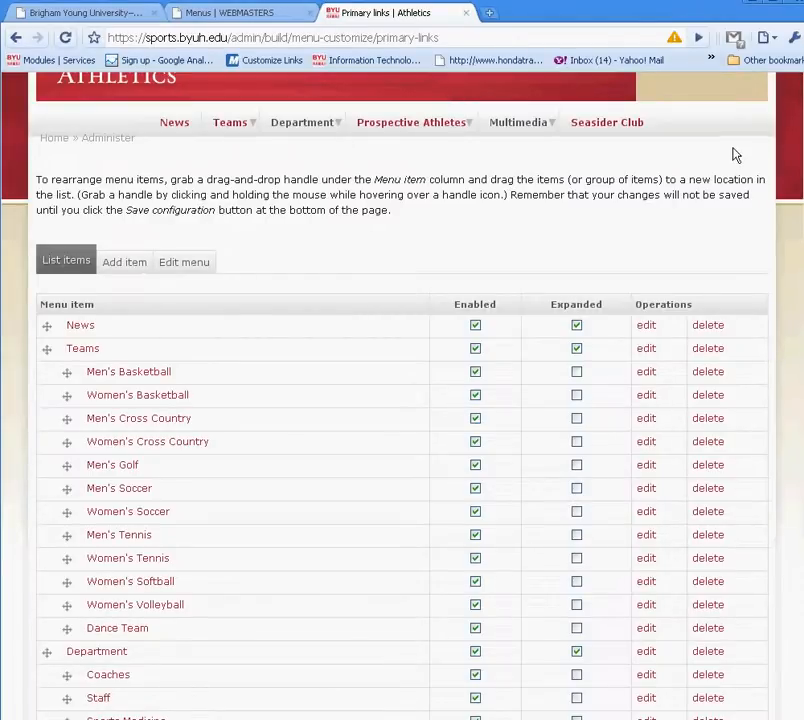
pyautogui.moveTo(690, 128)
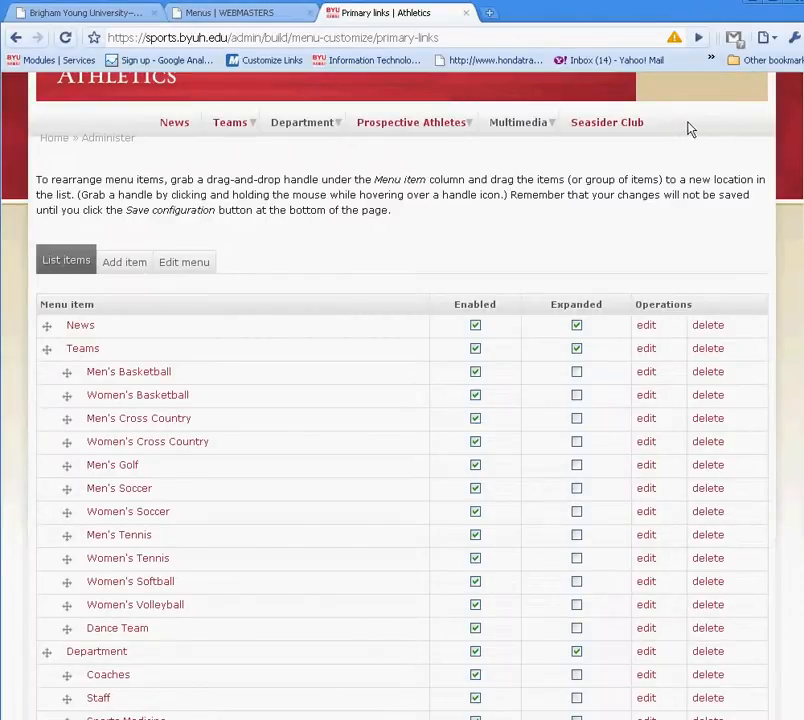
pyautogui.moveTo(104, 304)
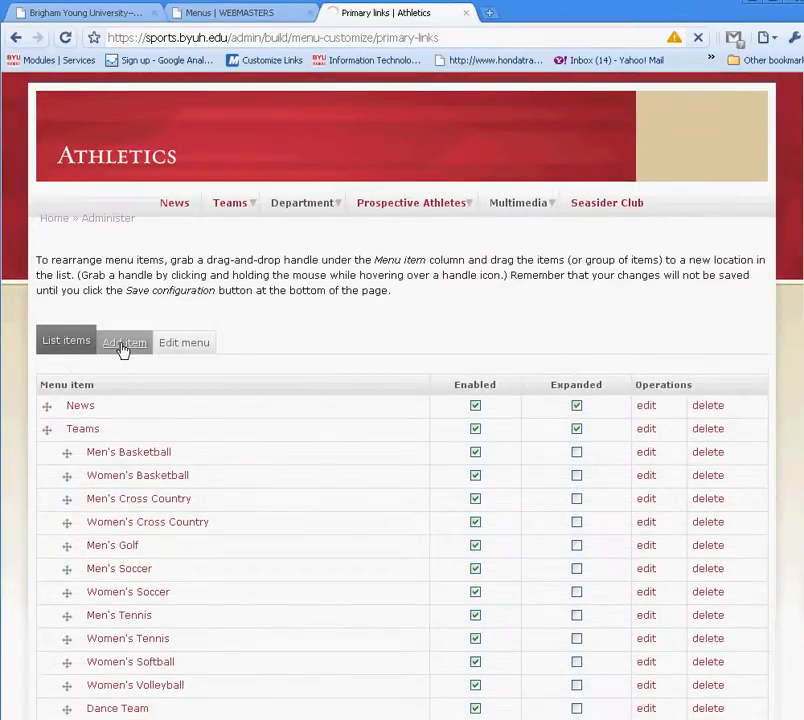
# Start a new item in the Athletics Primary links menu
pyautogui.click(124, 342)
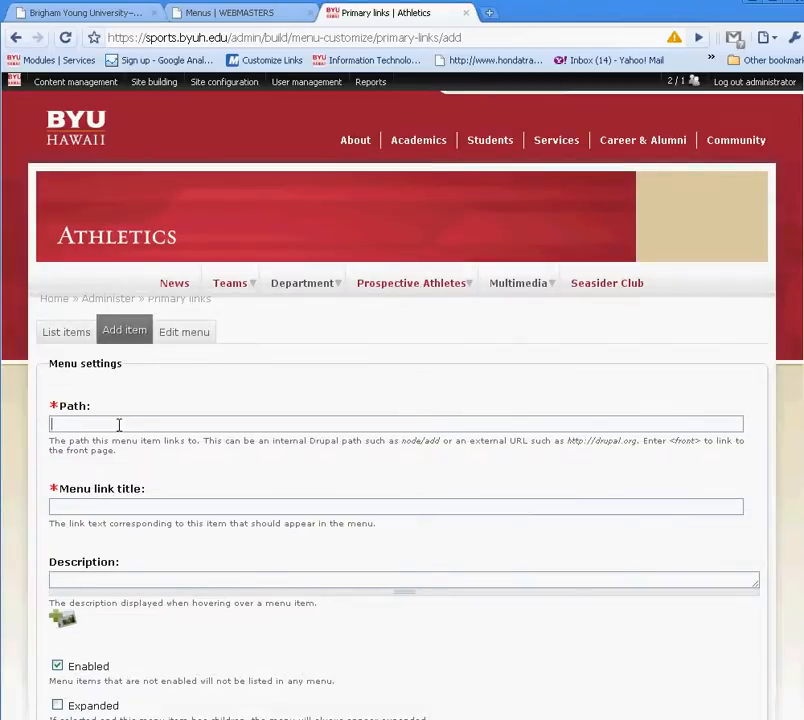
pyautogui.scroll(-3)
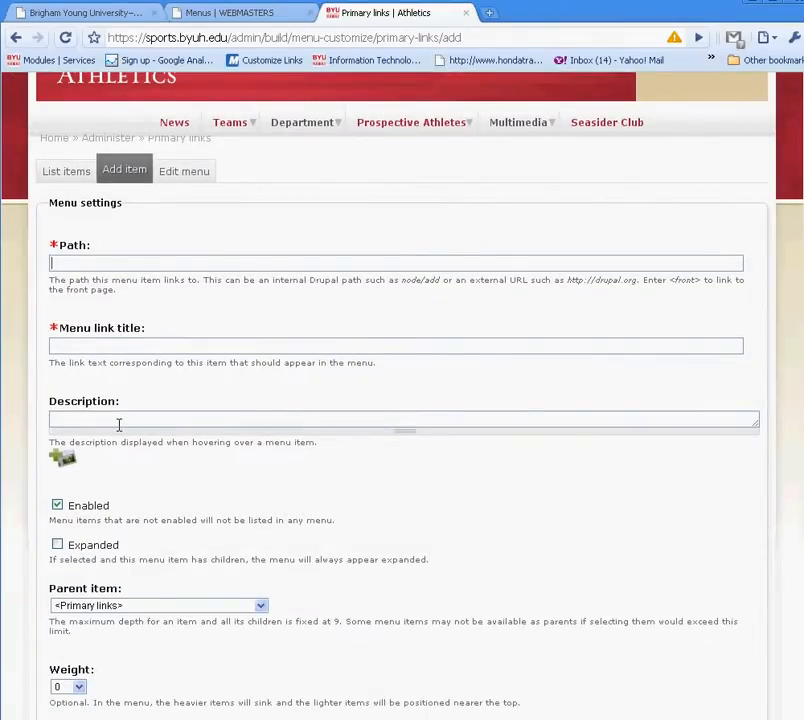
pyautogui.write('1')
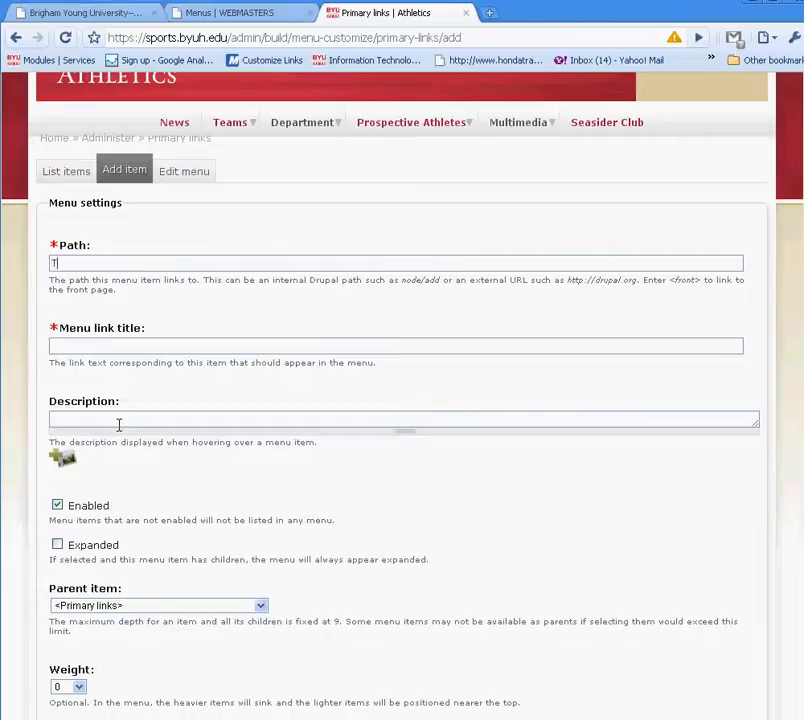
pyautogui.write('Test Dropdo')
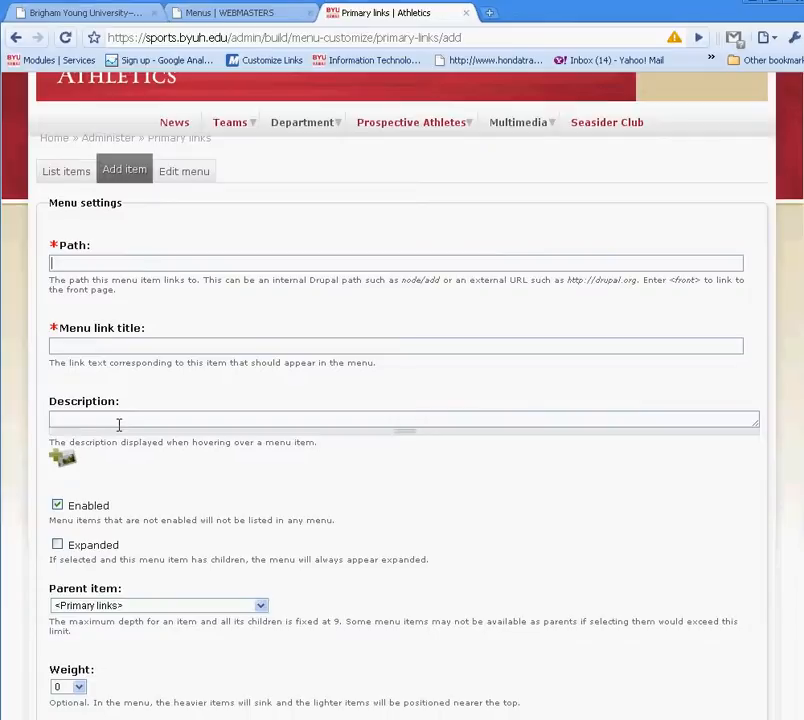
pyautogui.write('http://www')
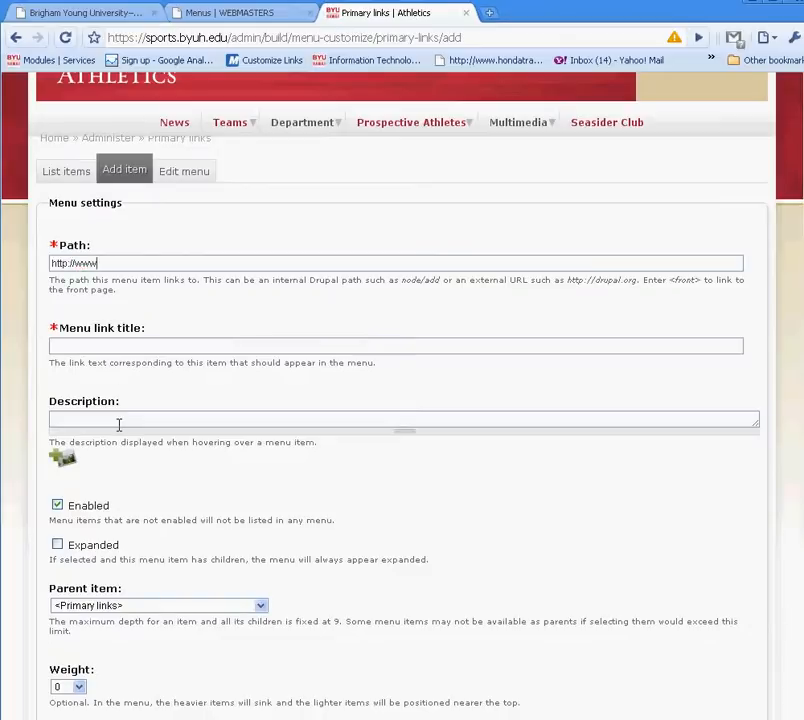
pyautogui.write('.byuh.edu')
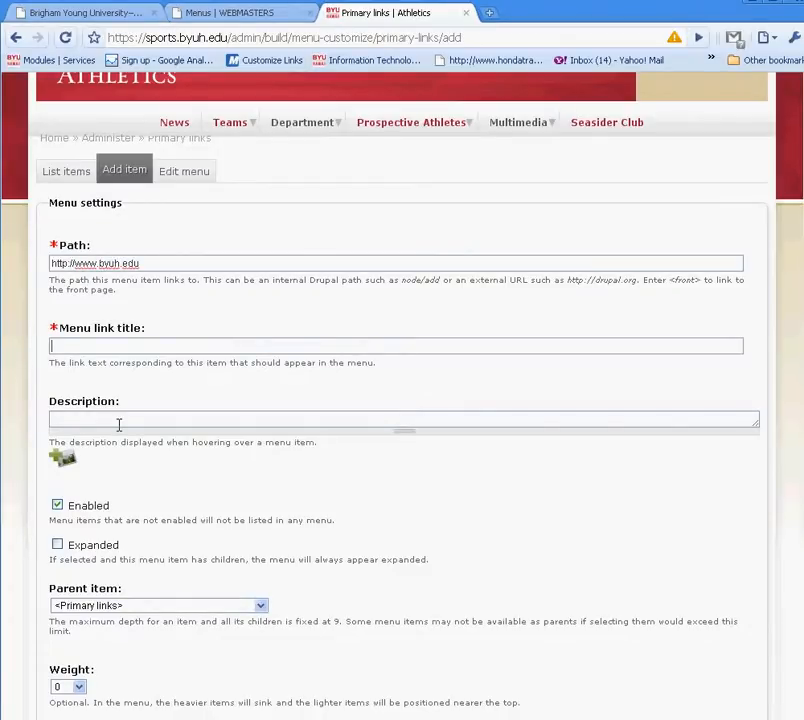
pyautogui.write('Test Menu DropDow')
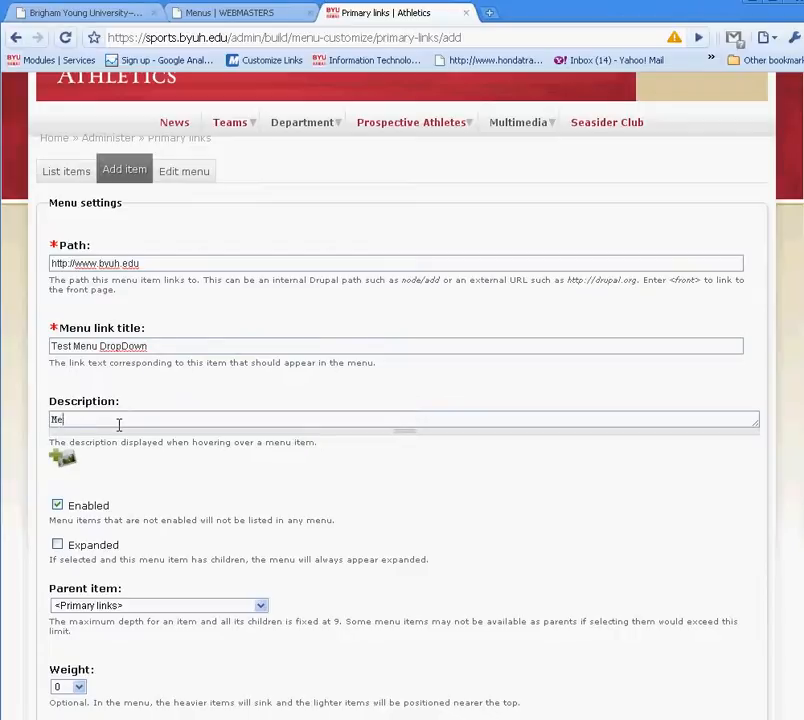
pyautogui.write('nu')
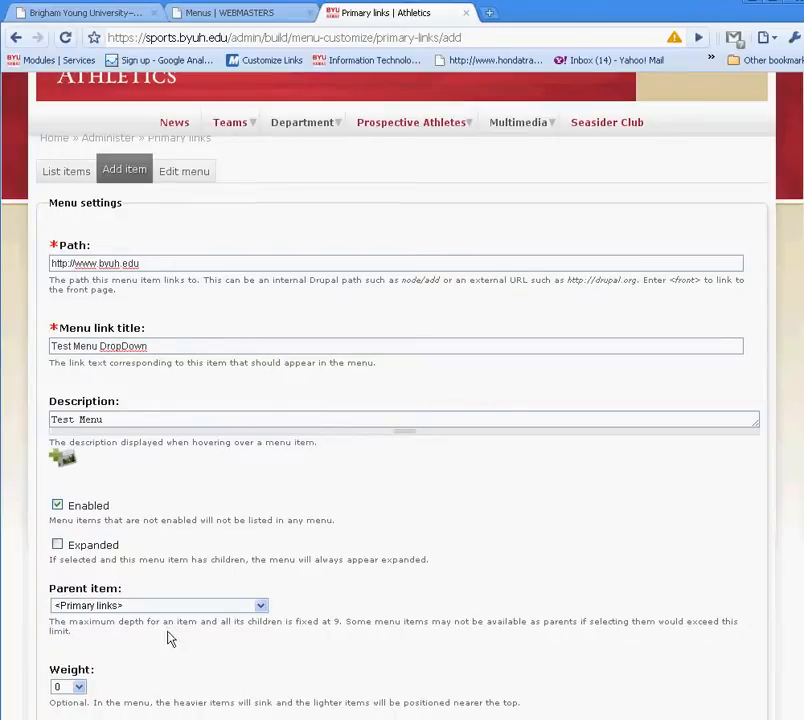
pyautogui.scroll(-3)
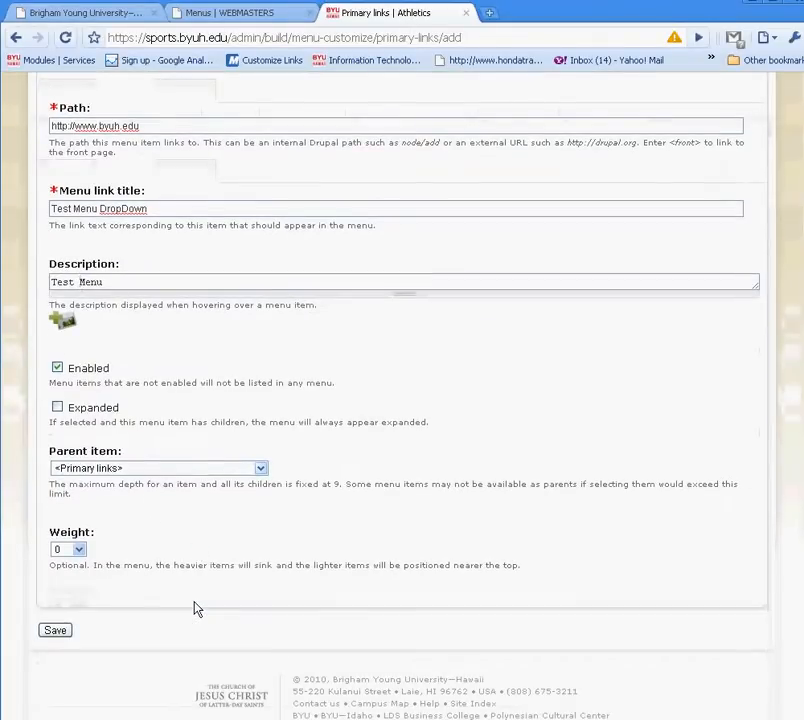
pyautogui.click(54, 630)
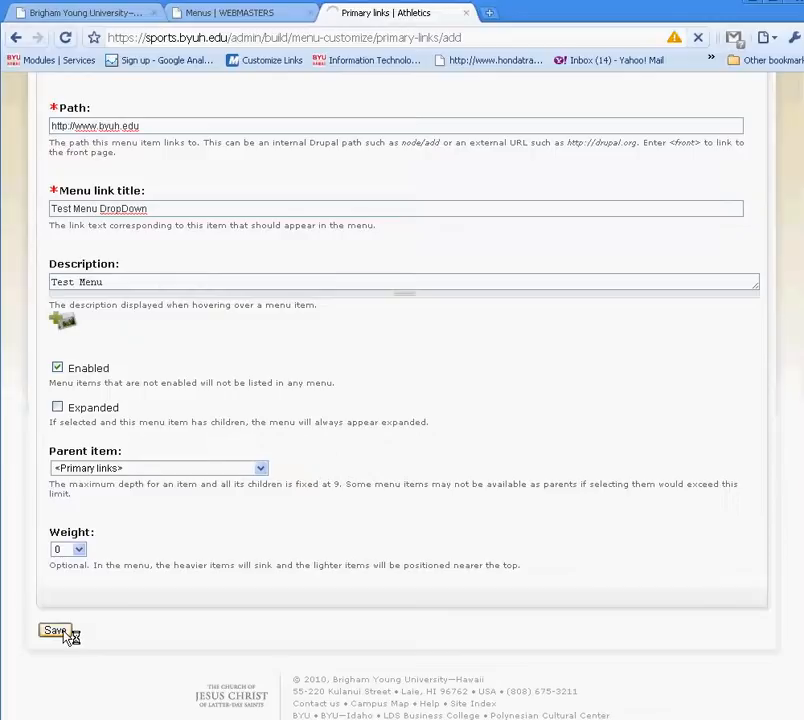
# Confirm Test Menu DropDown appears in the Athletics primary links bar and item list
pyautogui.click(54, 630)
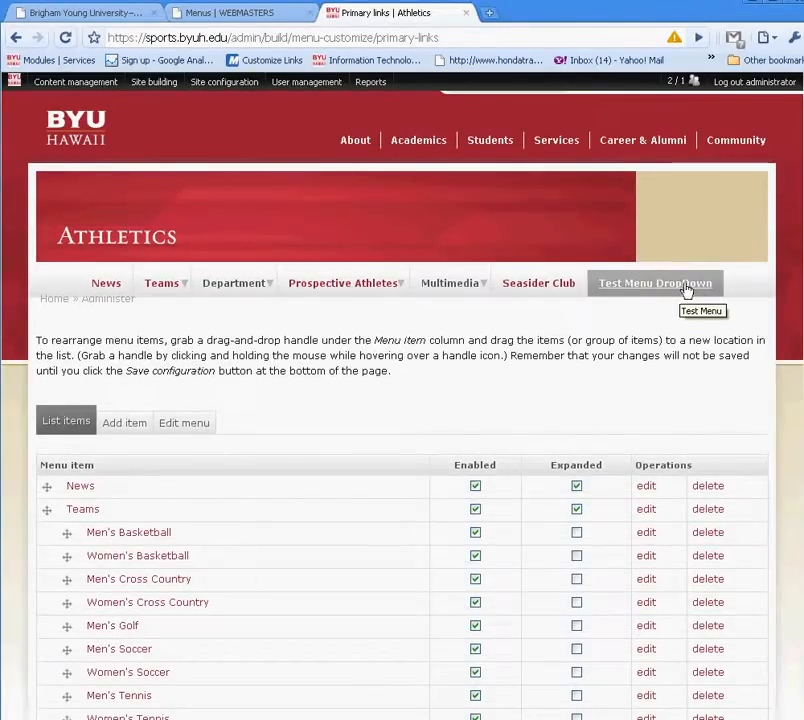
pyautogui.scroll(-3)
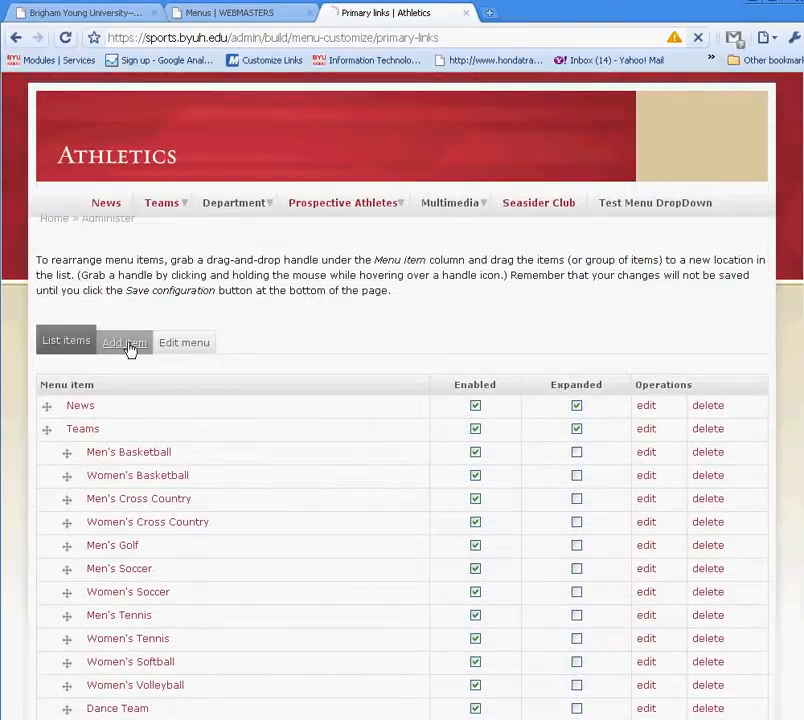
pyautogui.click(124, 342)
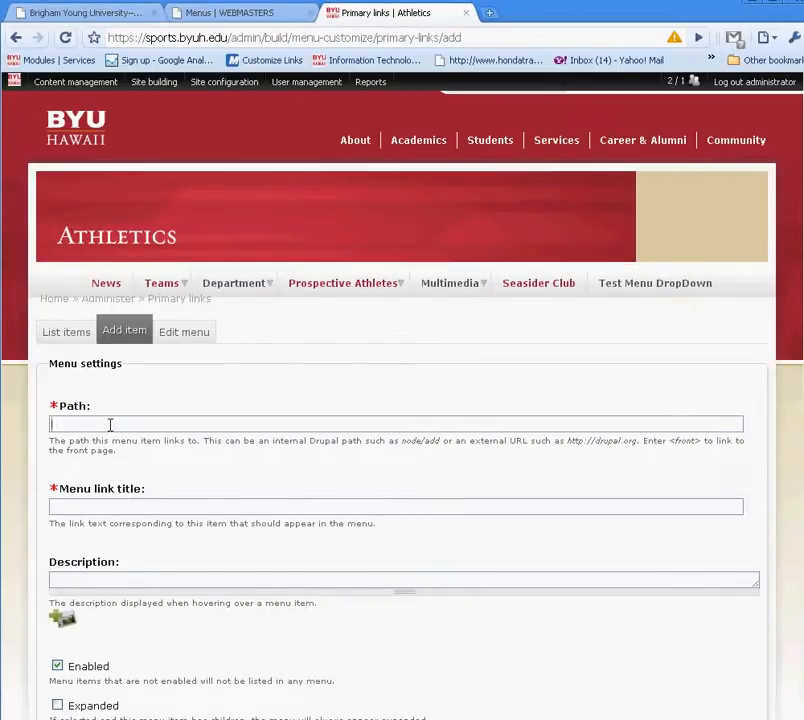
pyautogui.write('http://www.b')
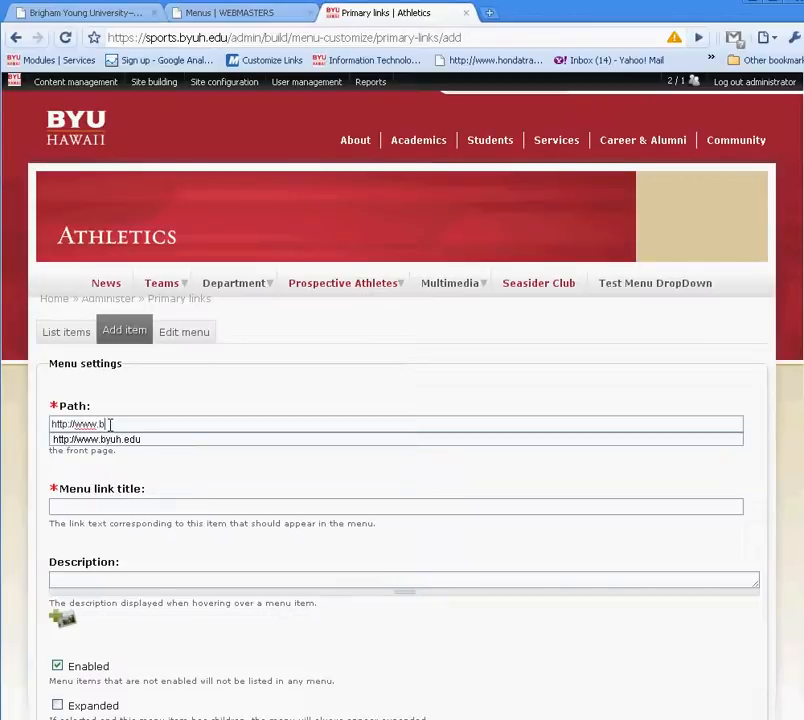
pyautogui.write('yuh.edu')
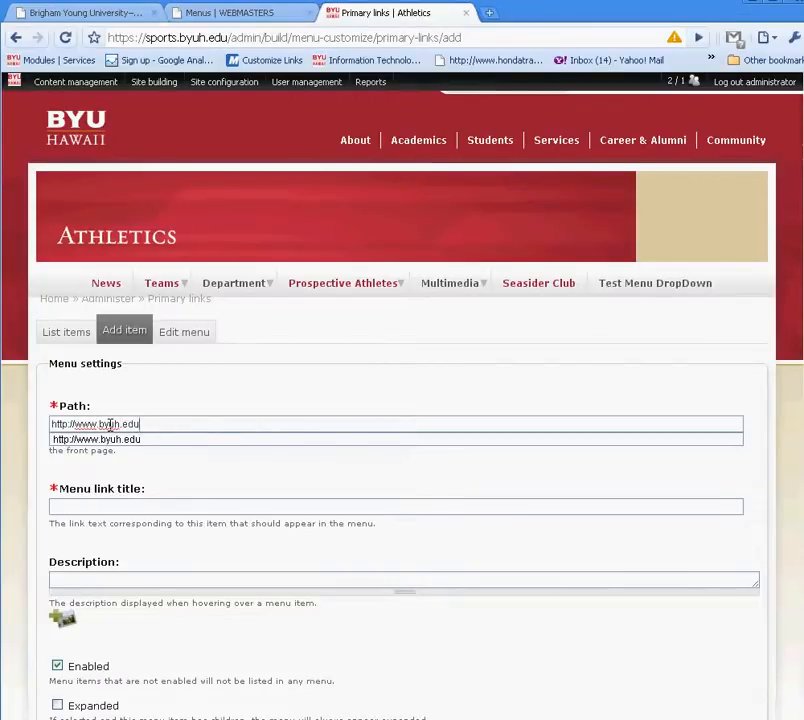
pyautogui.click(396, 506)
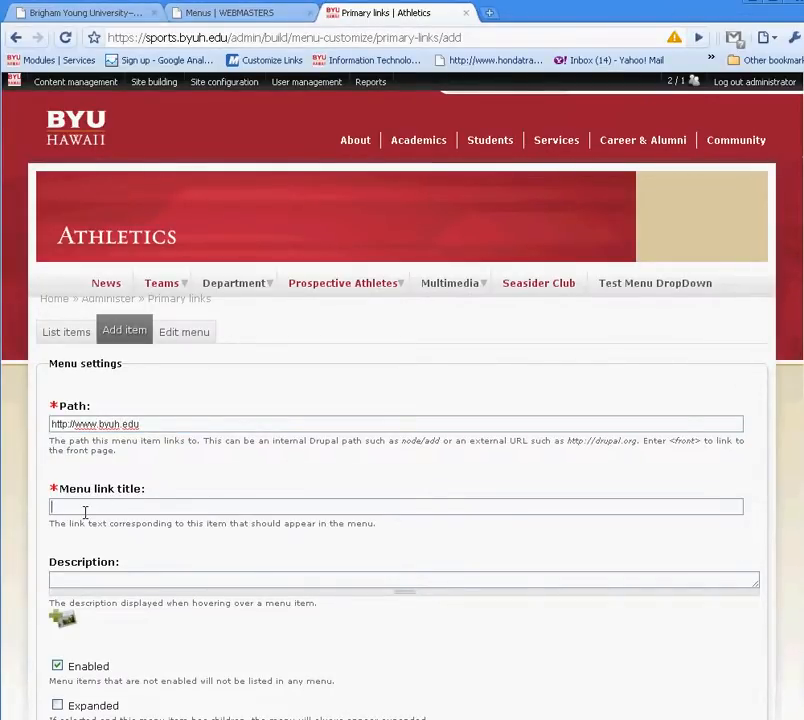
pyautogui.write('Sub Test Dr')
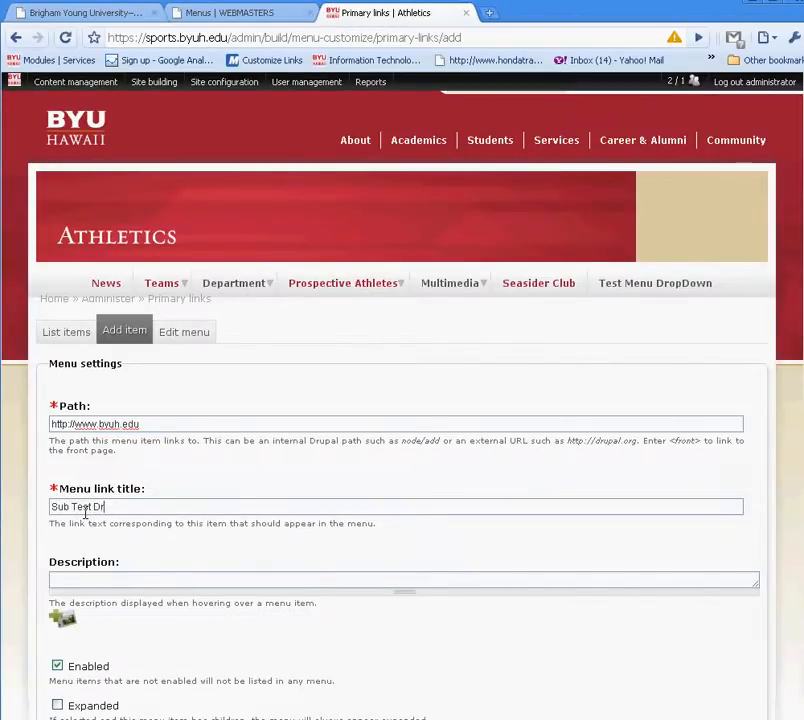
pyautogui.write('opdown')
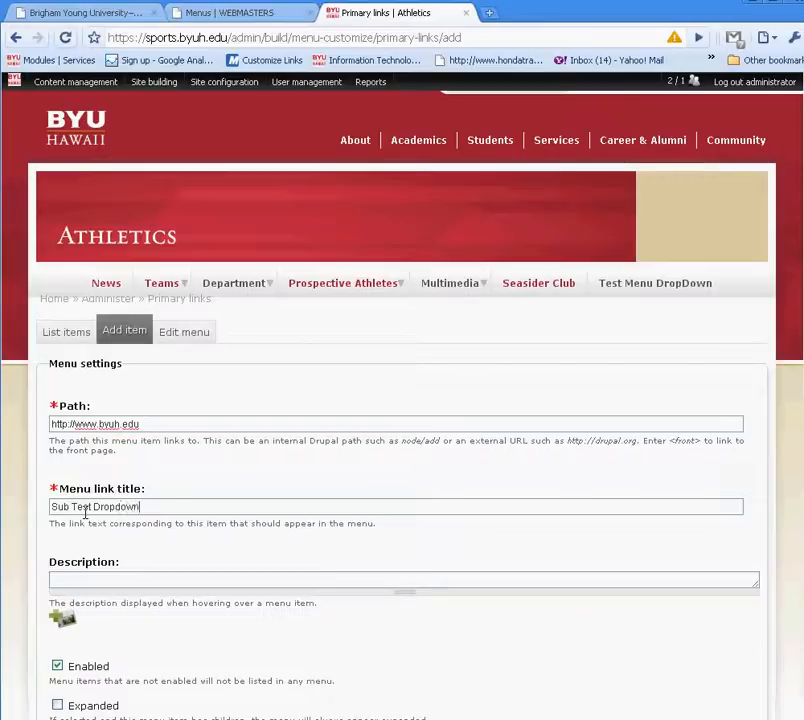
pyautogui.write('Menu')
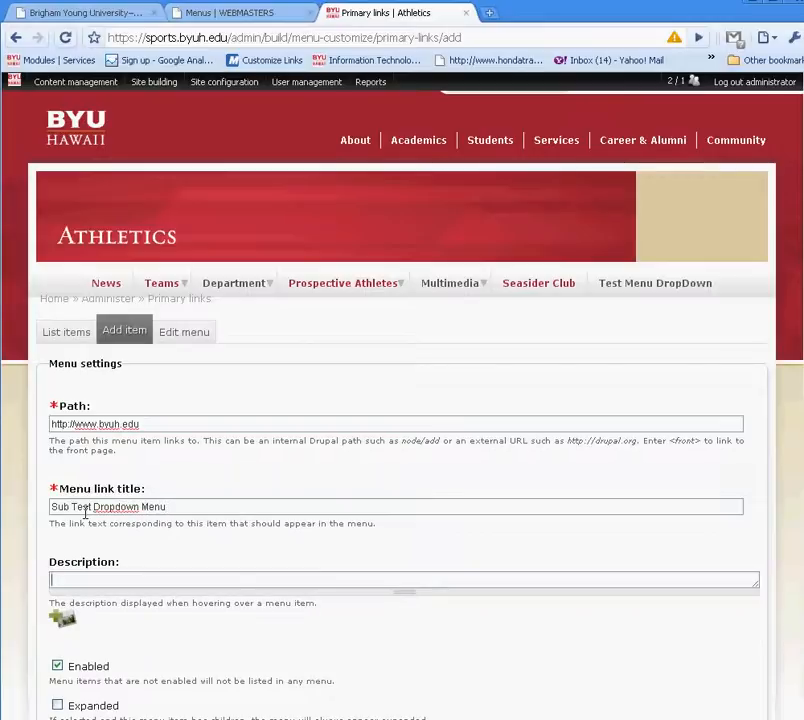
# Give it the description Sub test dropdown Menu and save the item
pyautogui.write('Sub test dropdown Me')
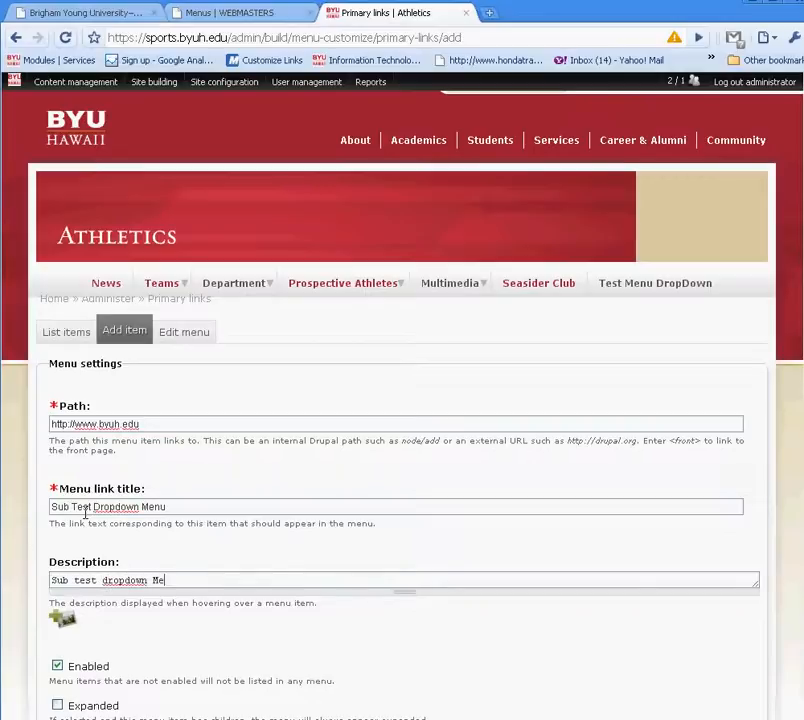
pyautogui.write('nu')
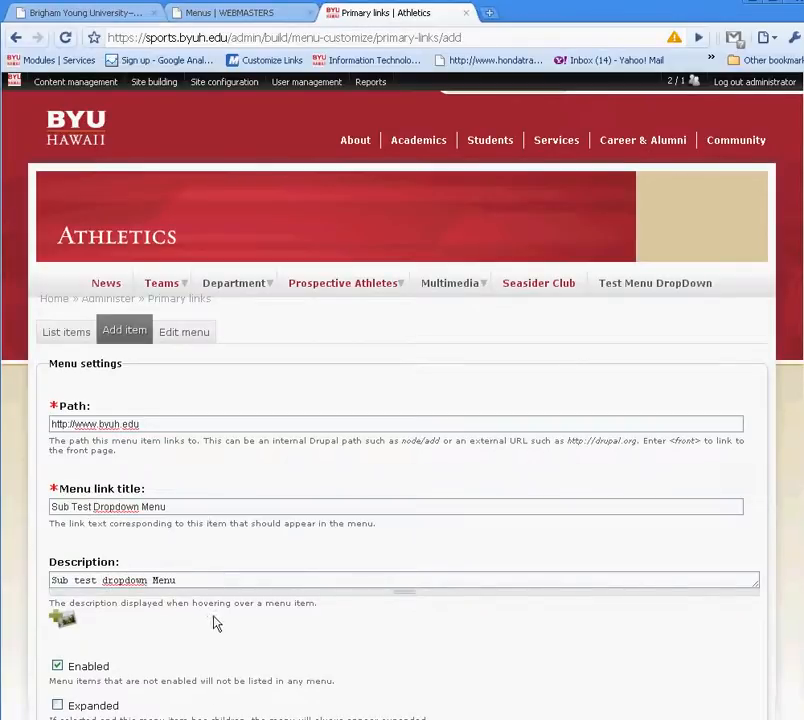
pyautogui.scroll(-3)
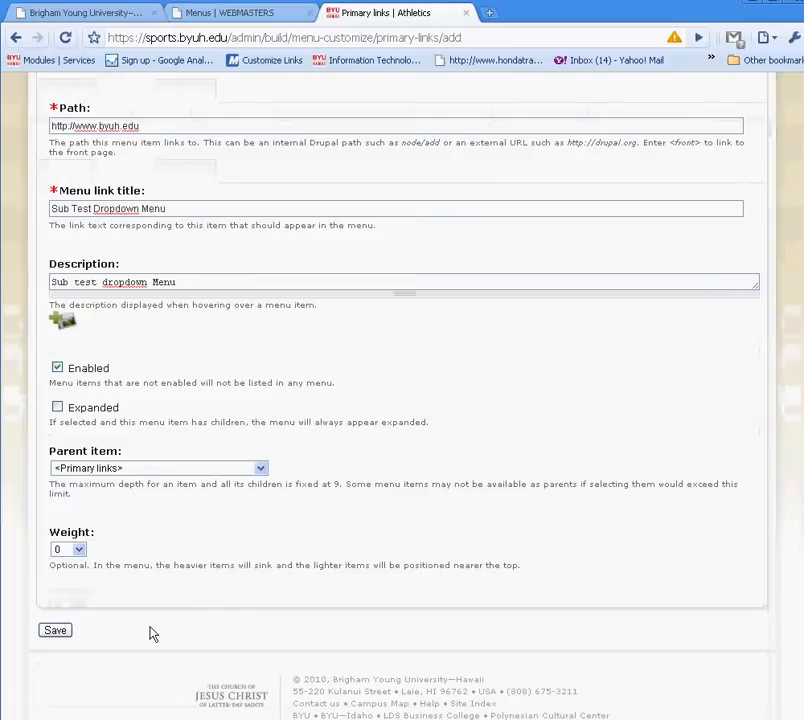
pyautogui.scroll(3)
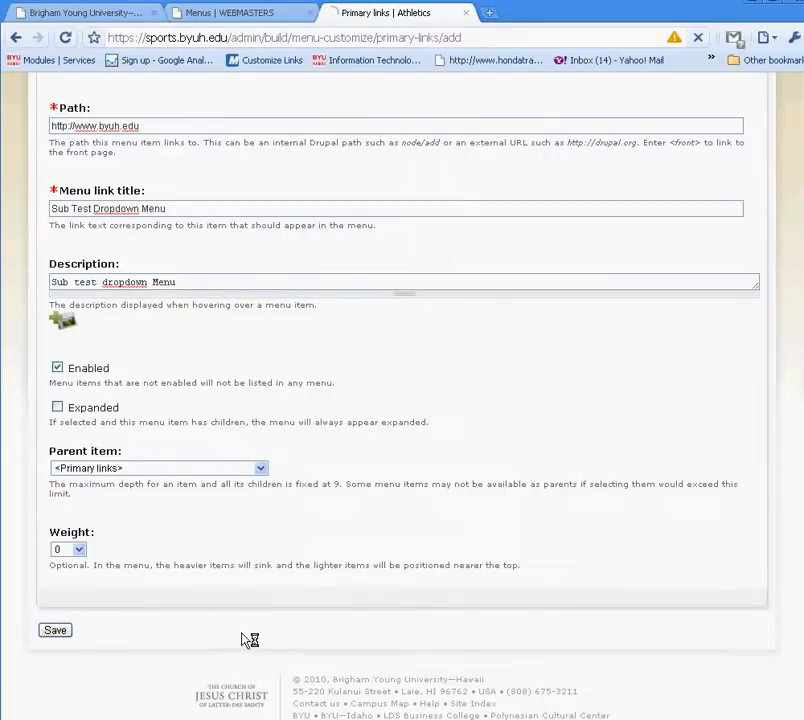
pyautogui.click(54, 630)
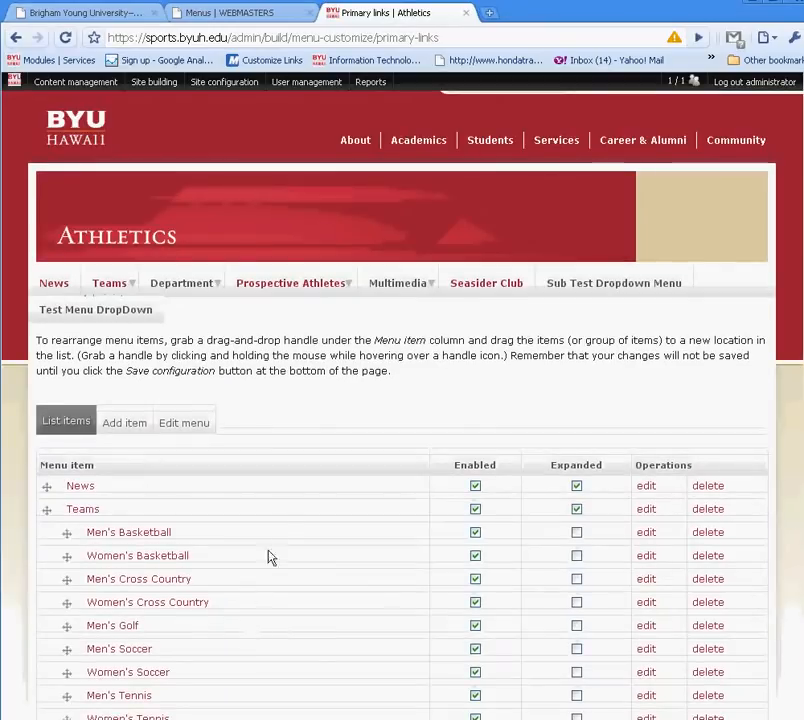
# Nest Sub Test Dropdown Menu under Test Menu DropDown, mark it Expanded and save the configuration
pyautogui.scroll(-3)
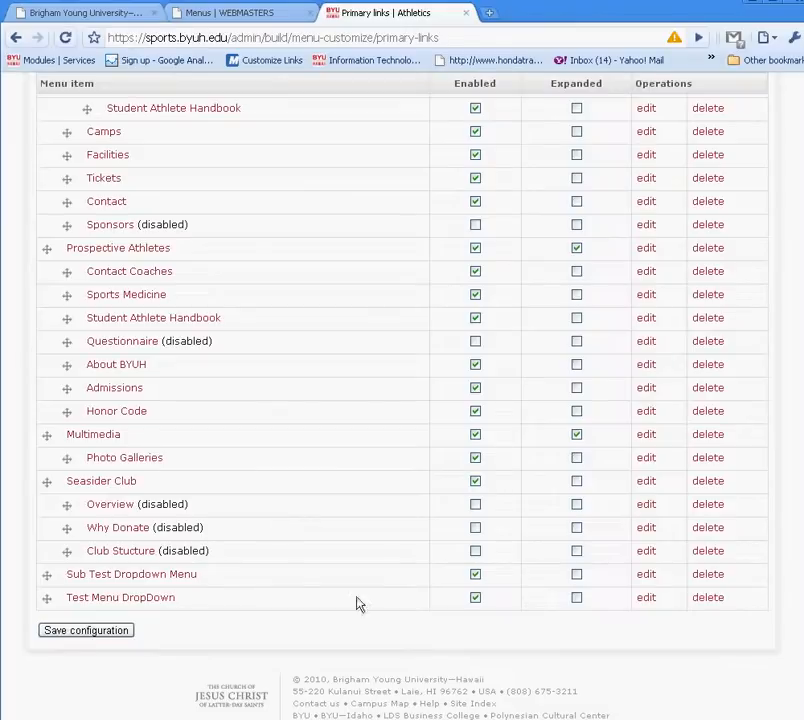
pyautogui.moveTo(324, 568)
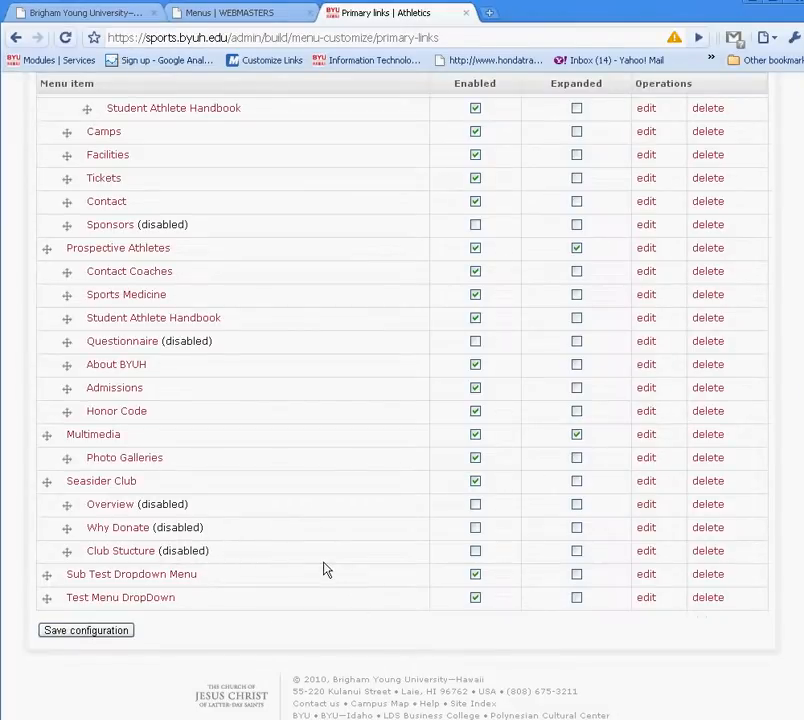
pyautogui.moveTo(318, 580)
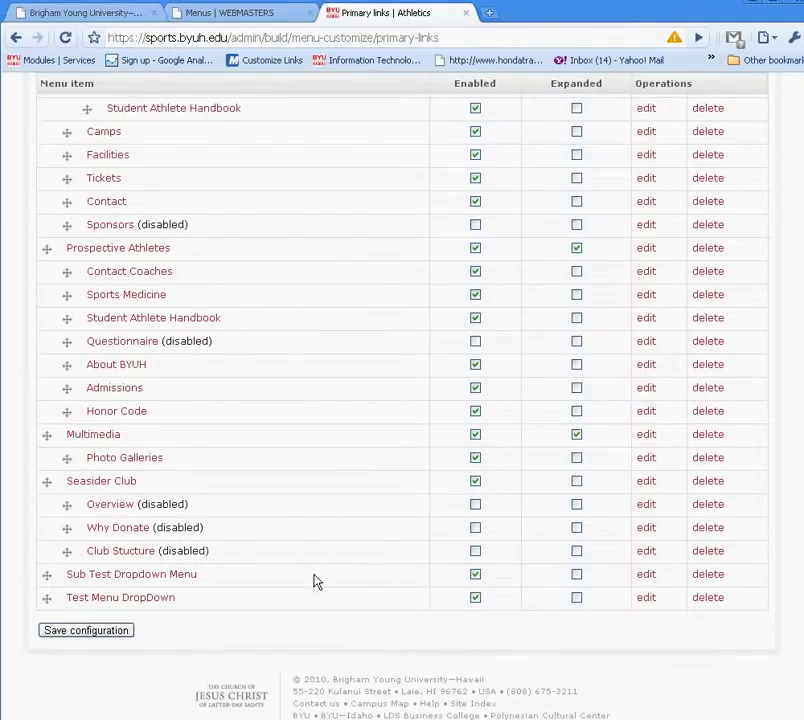
pyautogui.moveTo(48, 574); pyautogui.dragTo(48, 596)
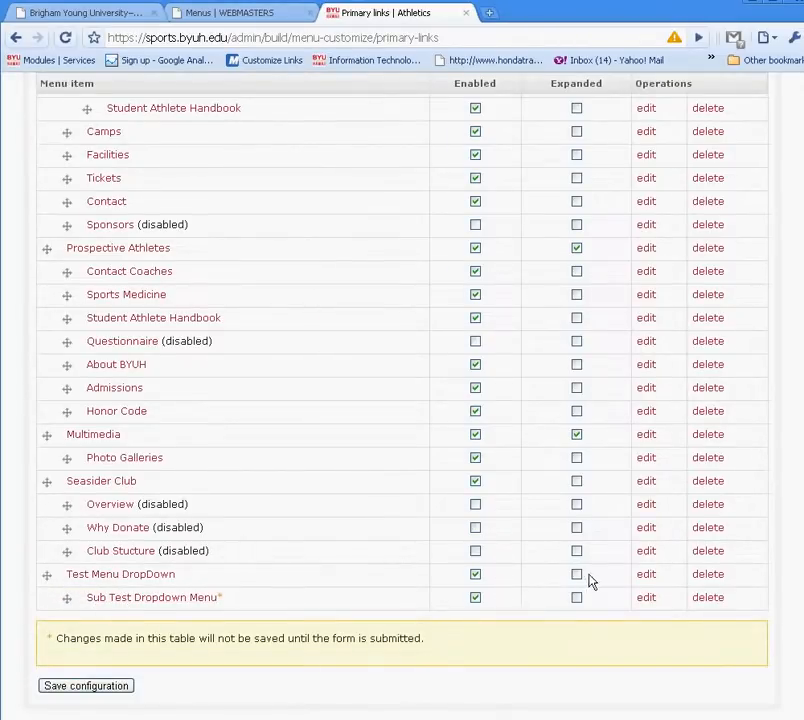
pyautogui.click(576, 574)
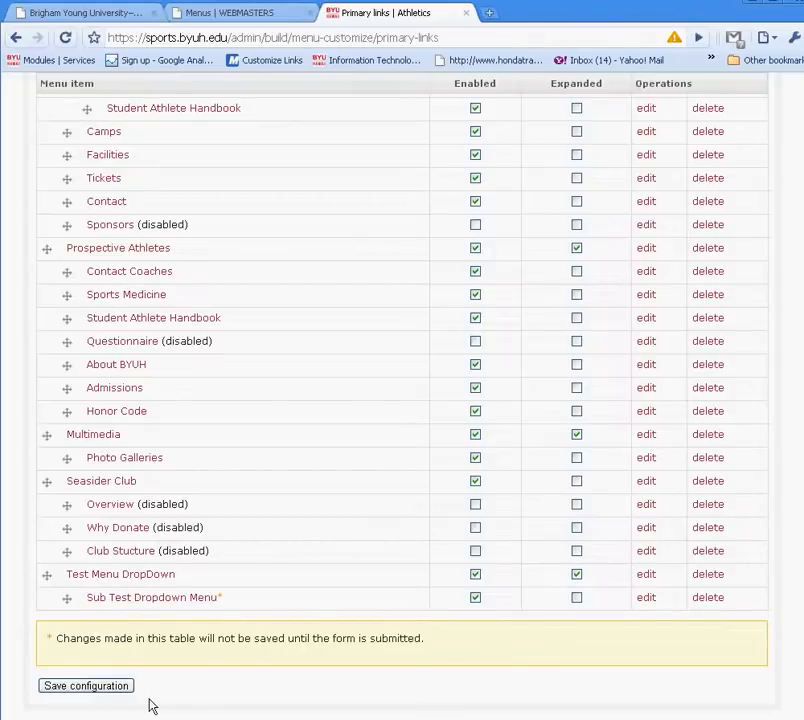
pyautogui.click(84, 684)
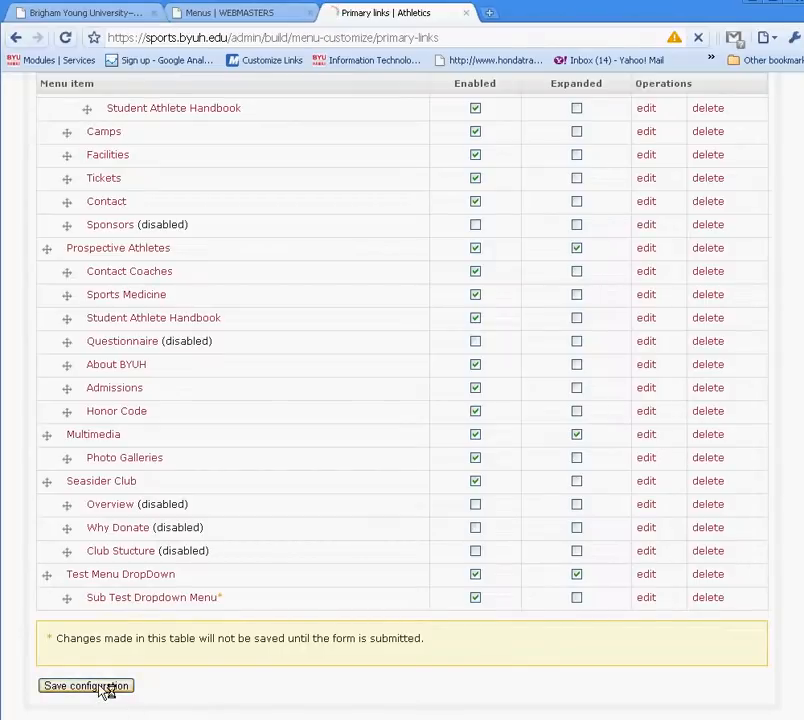
# Check the Test Menu DropDown submenu on Athletics, then move to the Webmasters site's Menus page
pyautogui.click(84, 684)
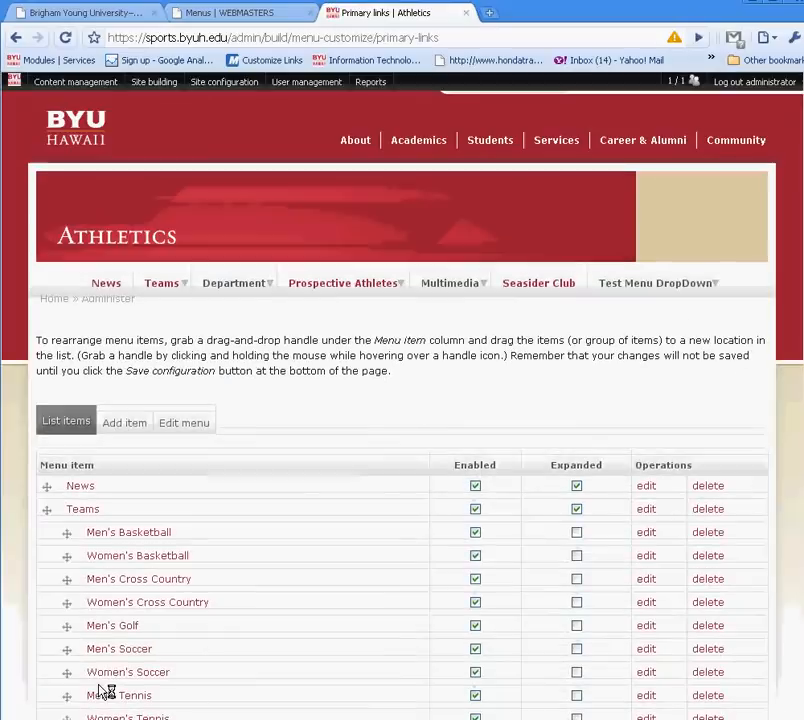
pyautogui.moveTo(690, 308)
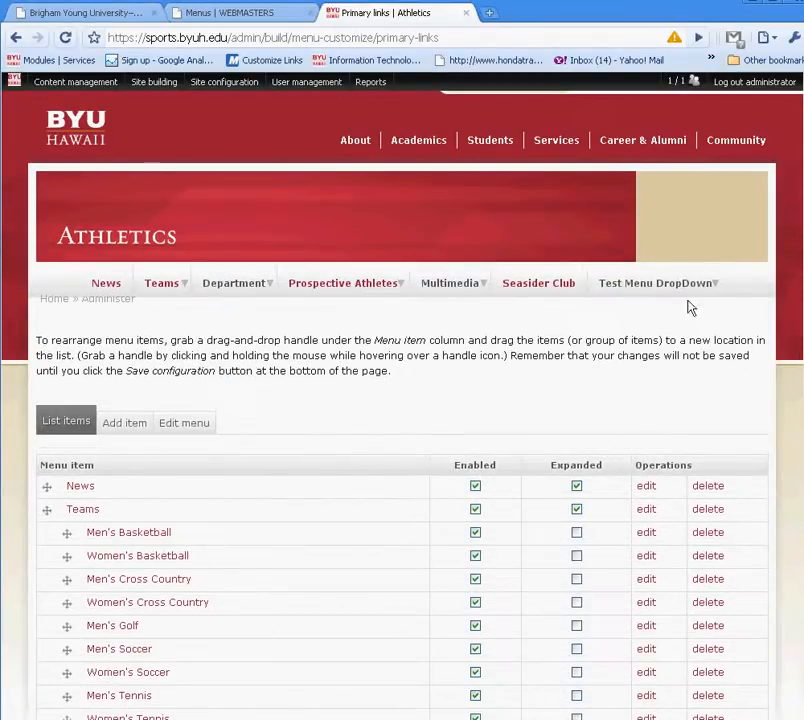
pyautogui.moveTo(656, 284)
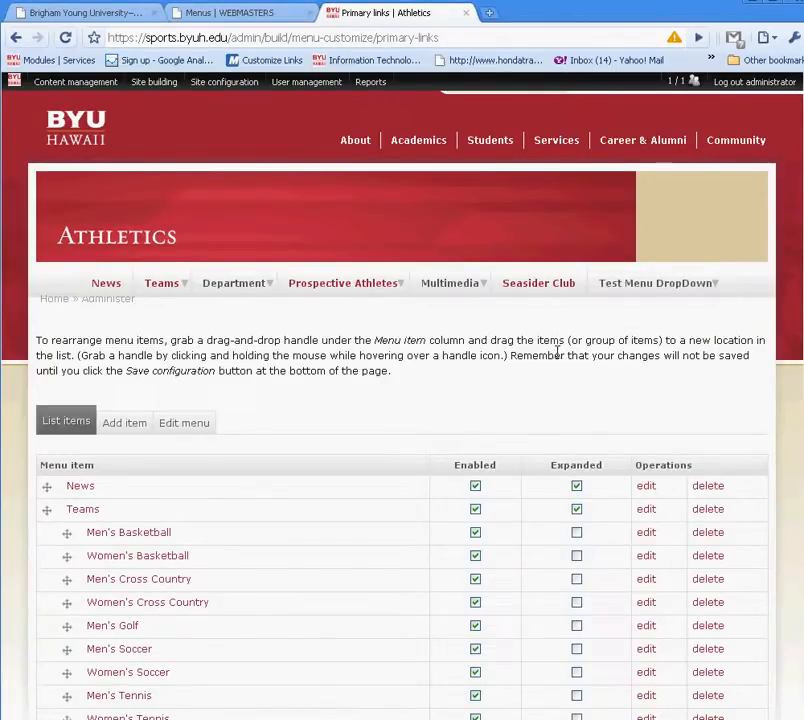
pyautogui.moveTo(540, 284)
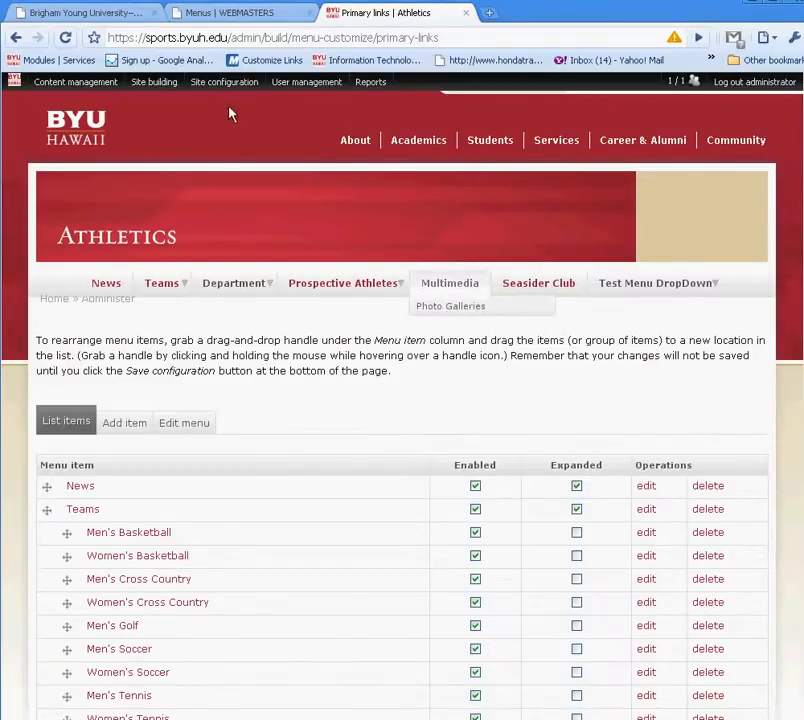
pyautogui.click(152, 80)
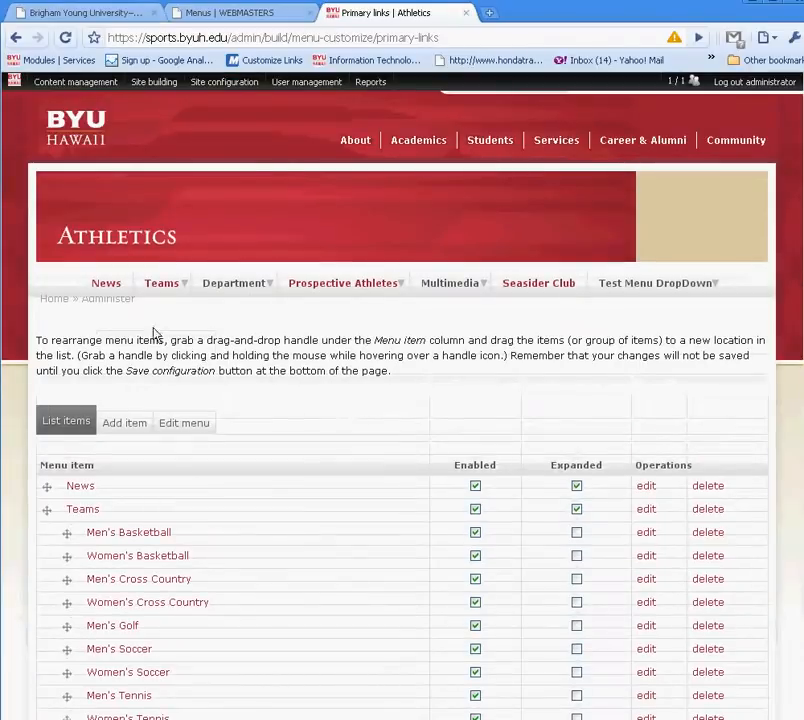
pyautogui.moveTo(234, 282)
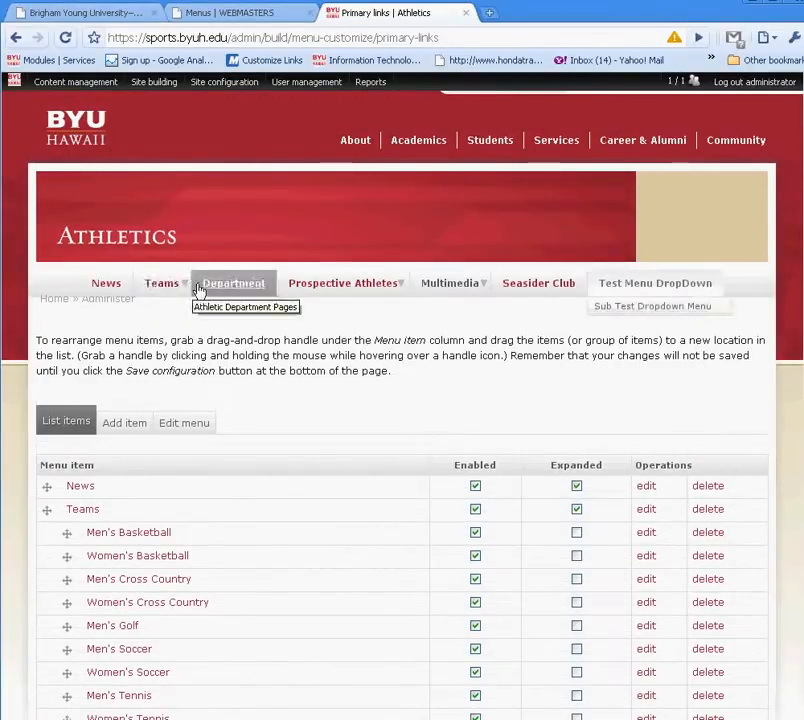
pyautogui.click(224, 82)
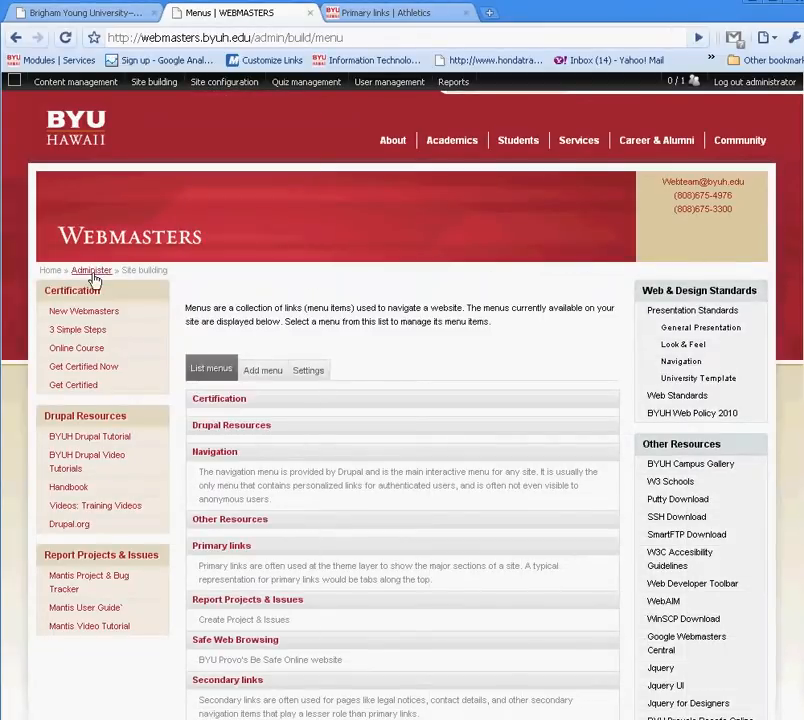
pyautogui.moveTo(444, 336)
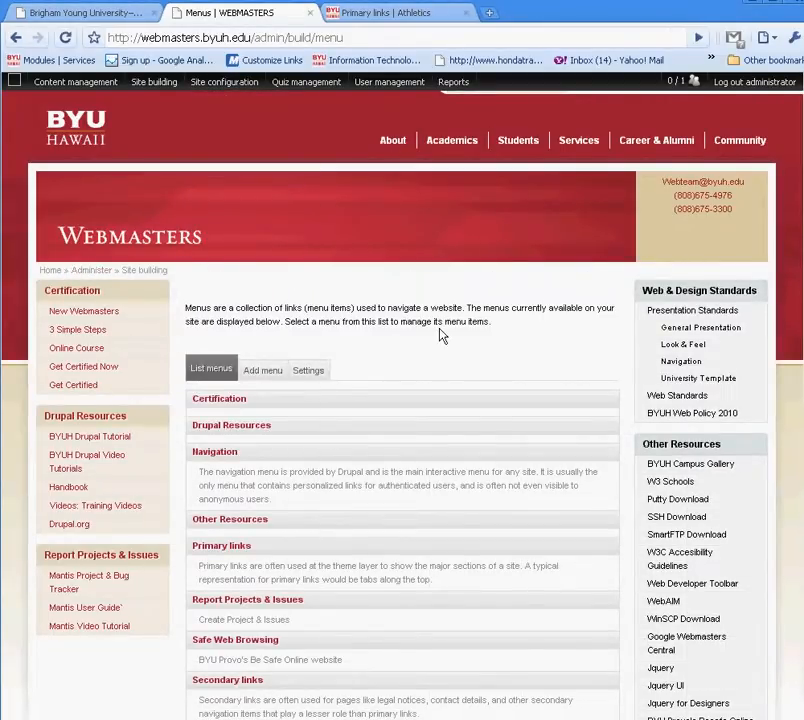
pyautogui.moveTo(640, 284)
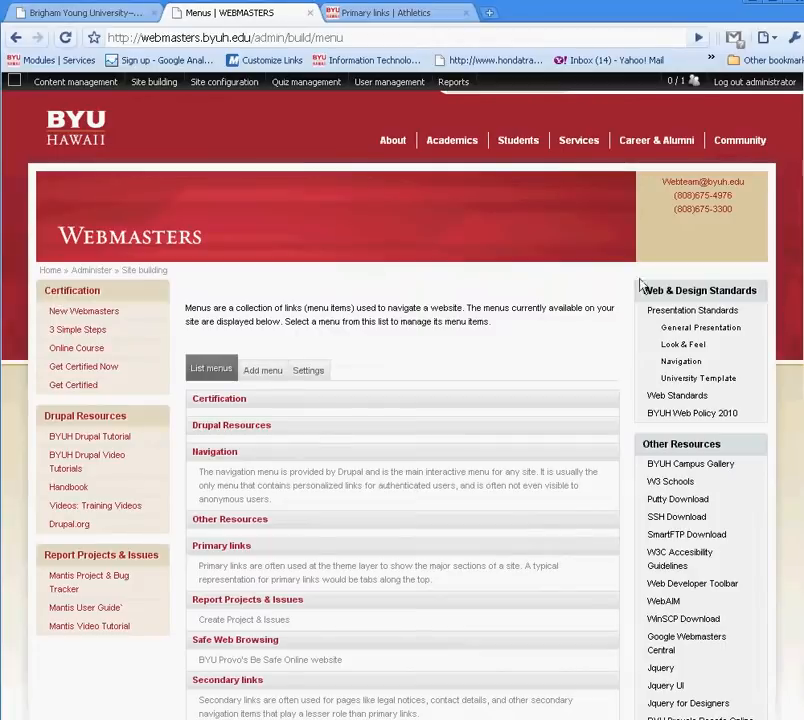
pyautogui.moveTo(352, 400)
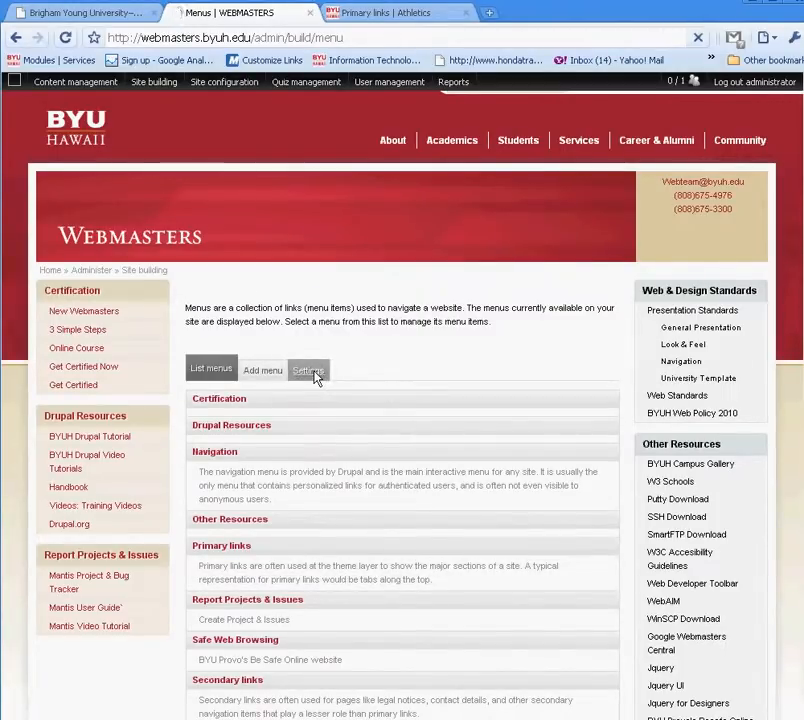
# Set Certification as the source for the primary links in the Webmasters menu settings and save
pyautogui.click(308, 370)
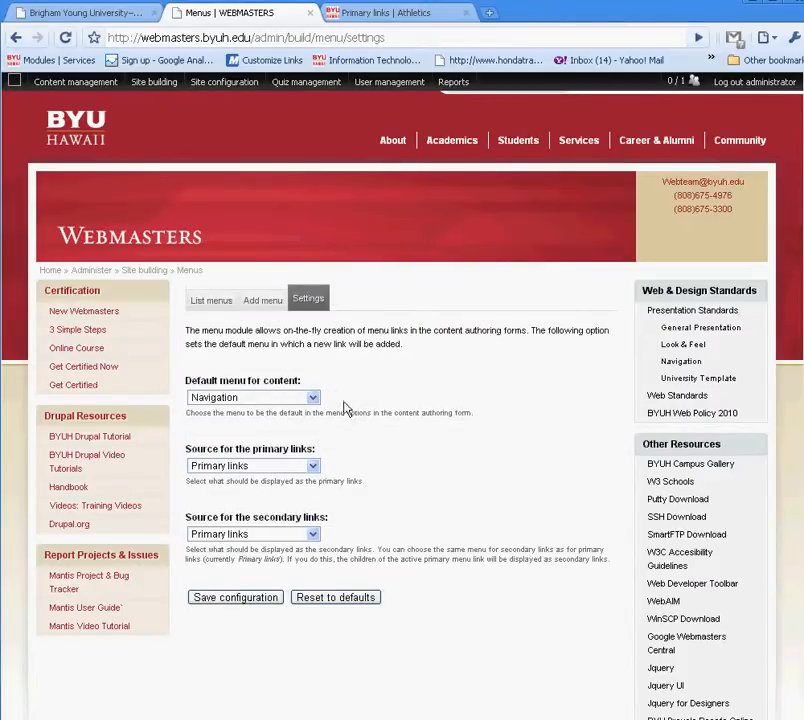
pyautogui.moveTo(518, 280)
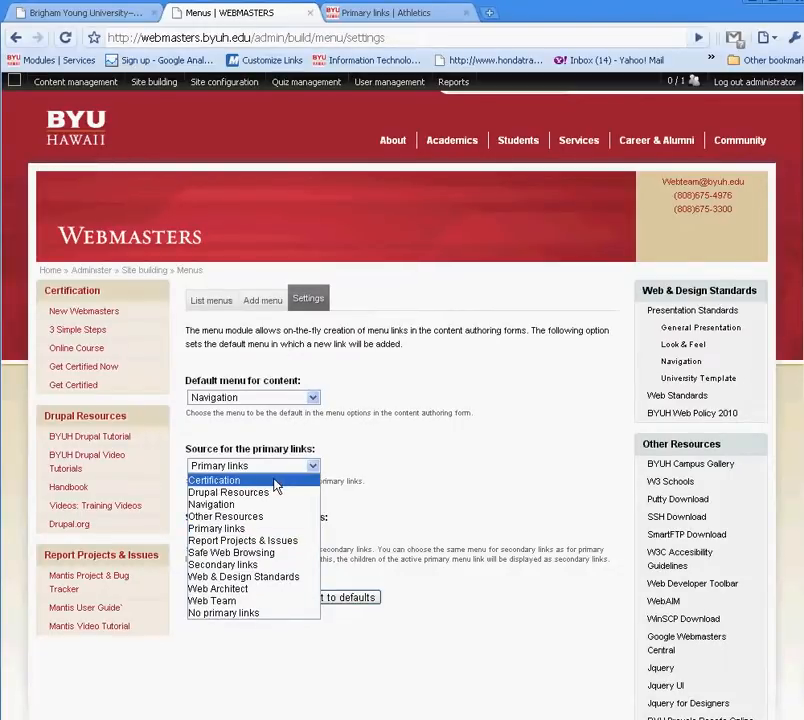
pyautogui.click(212, 480)
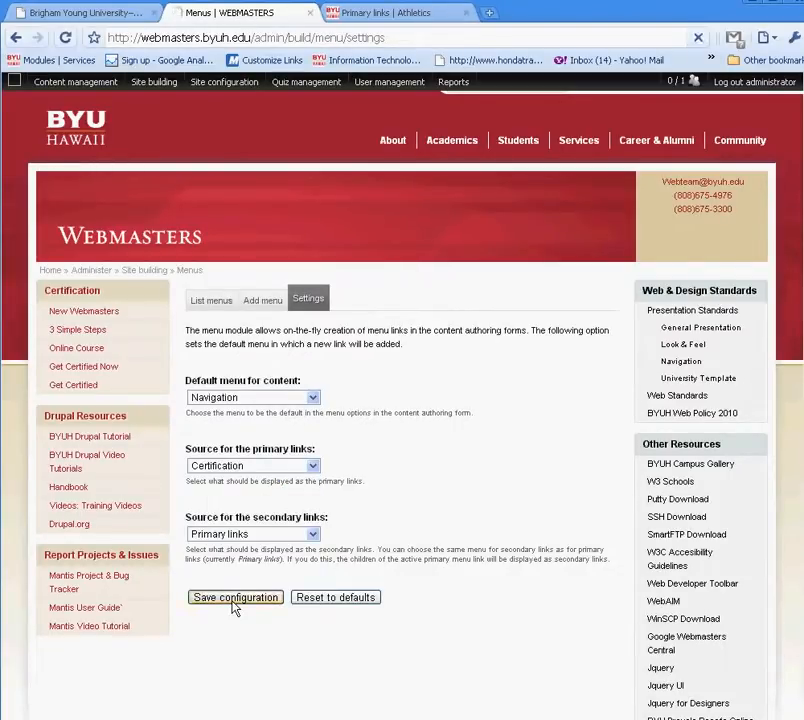
pyautogui.click(234, 596)
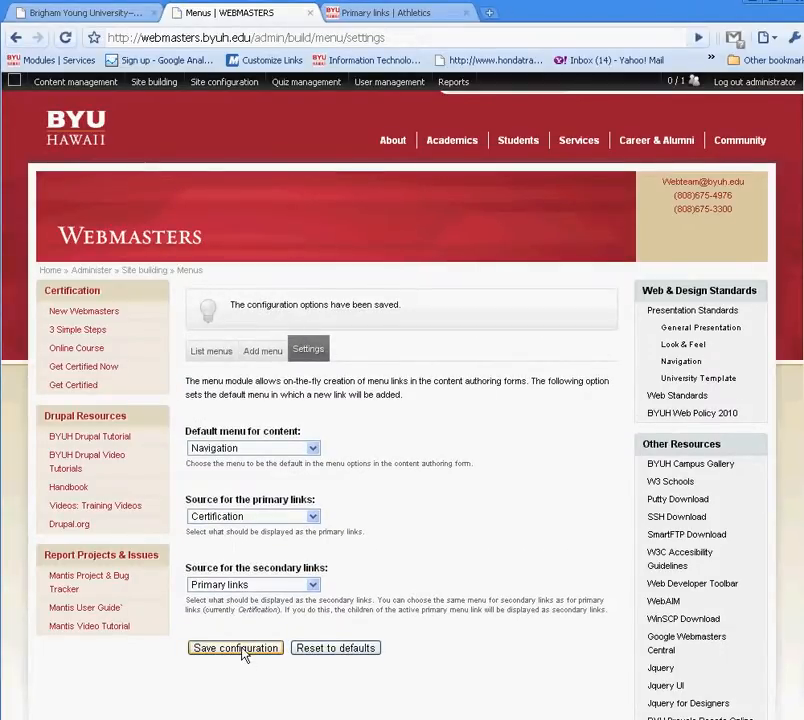
pyautogui.click(152, 82)
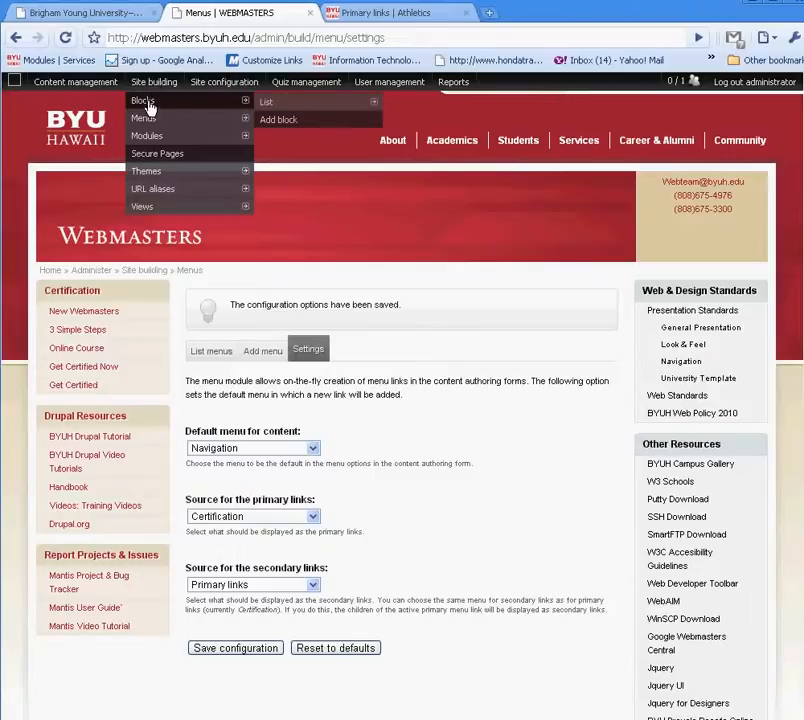
pyautogui.moveTo(146, 172)
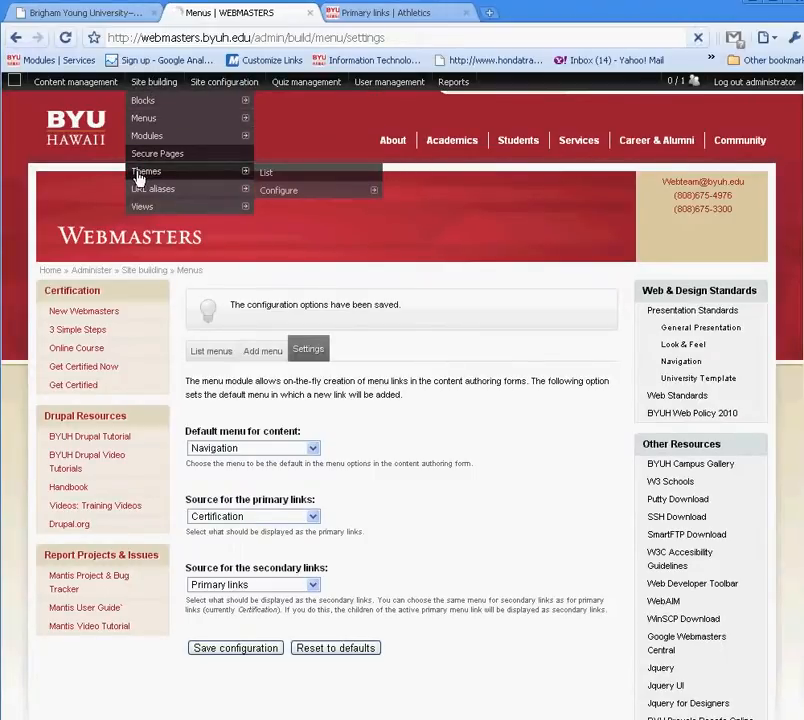
# Enable Primary links display in the Webmasters BYUH theme configuration, then return to the Athletics primary links
pyautogui.click(146, 172)
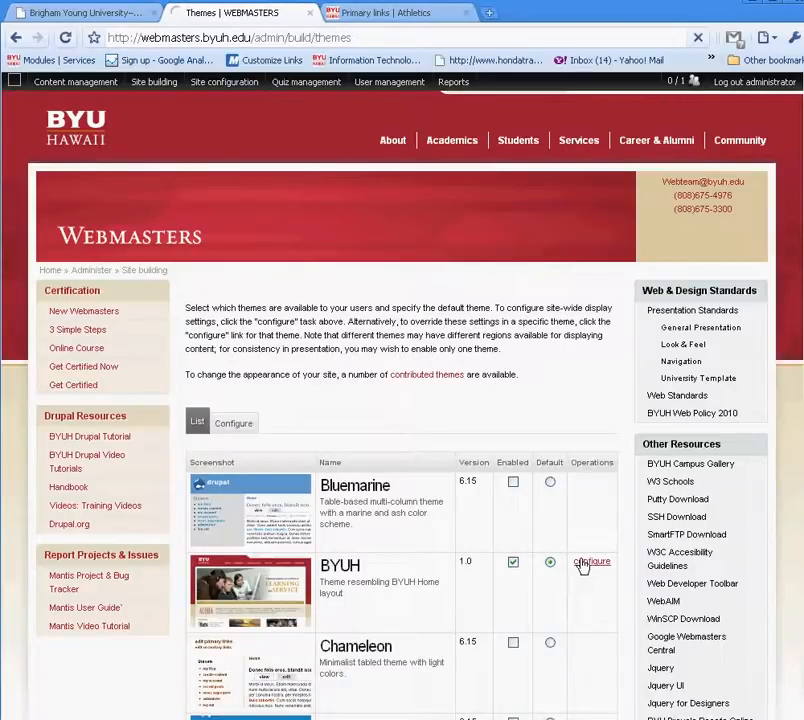
pyautogui.click(592, 560)
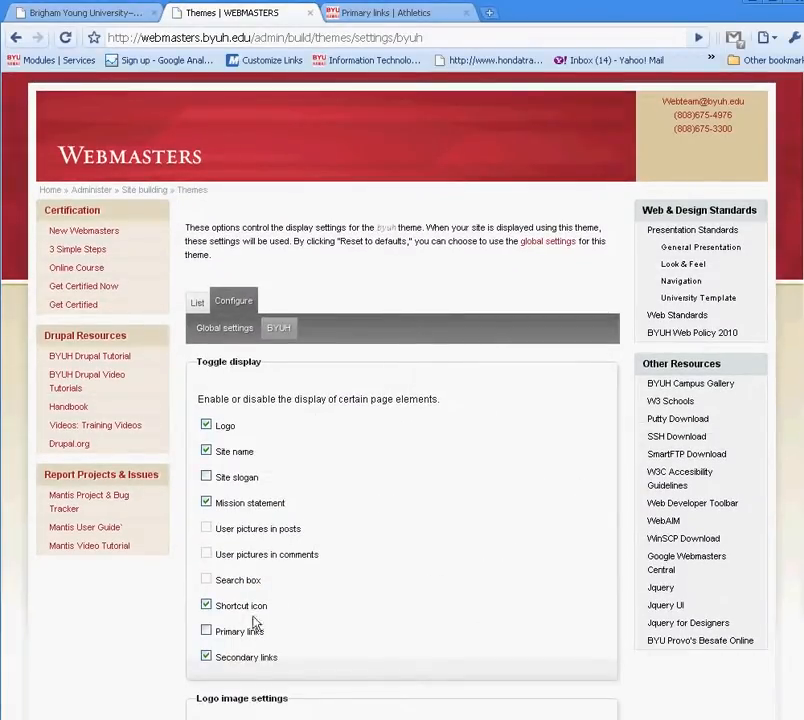
pyautogui.scroll(-3)
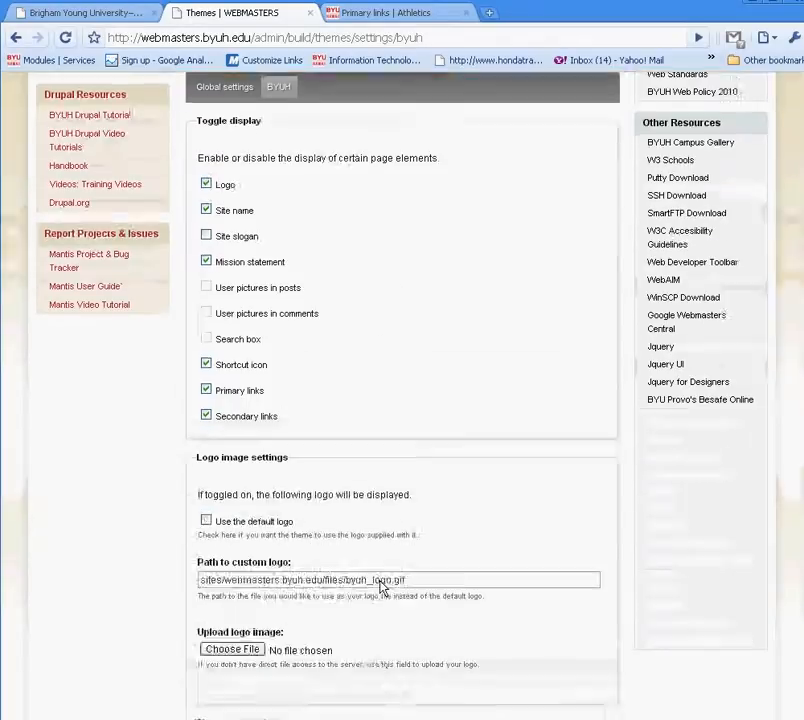
pyautogui.scroll(3)
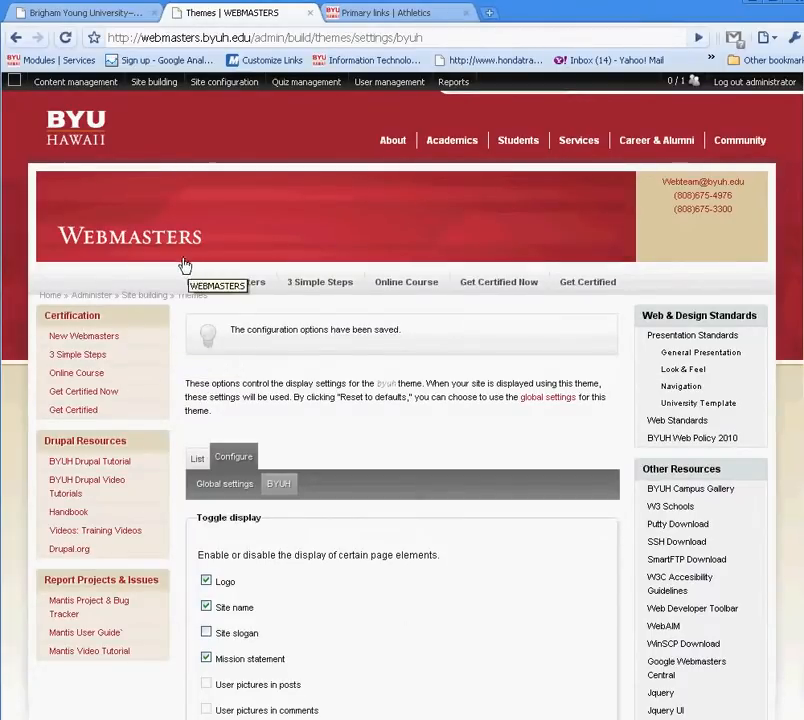
pyautogui.moveTo(76, 354)
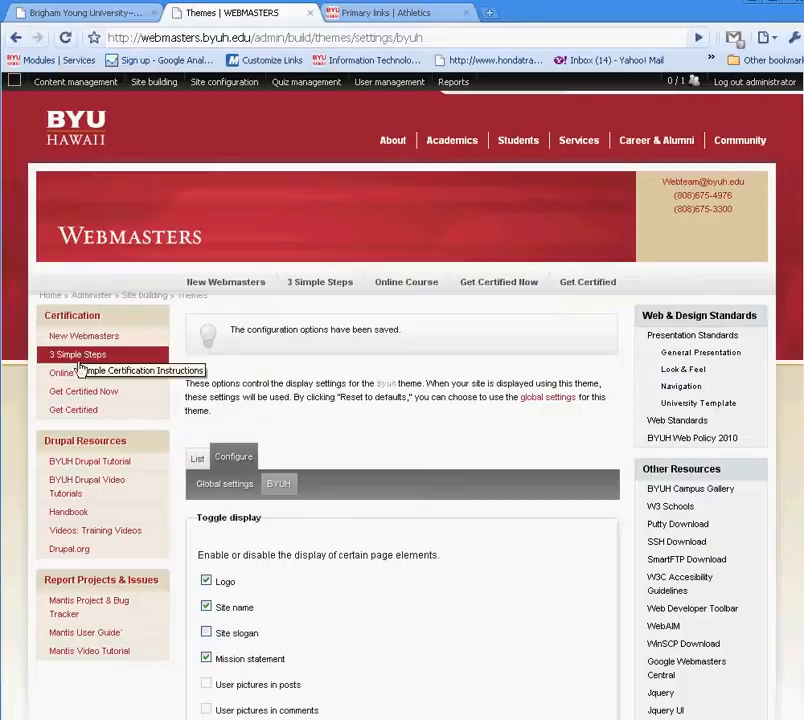
pyautogui.moveTo(118, 364)
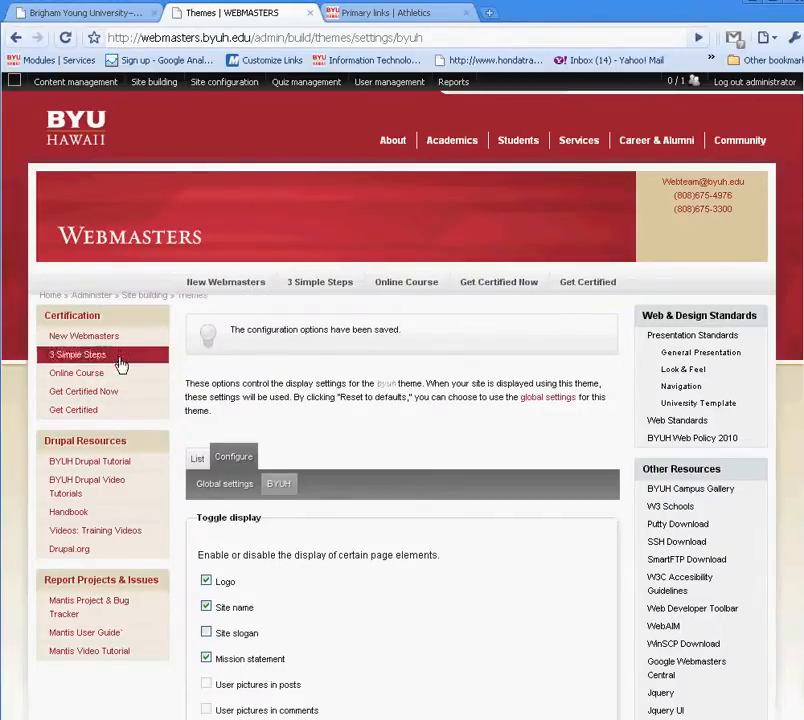
pyautogui.moveTo(588, 282)
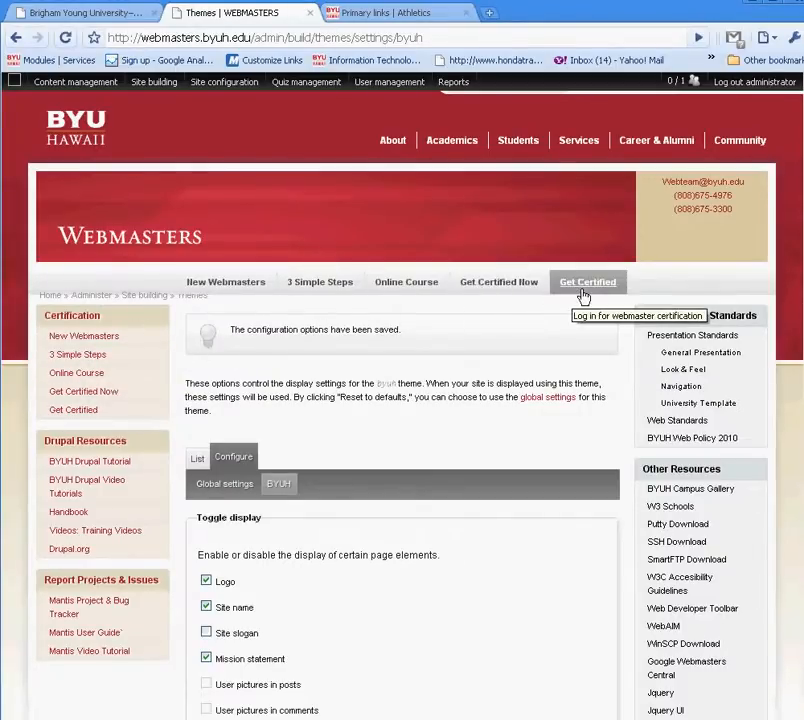
pyautogui.click(390, 12)
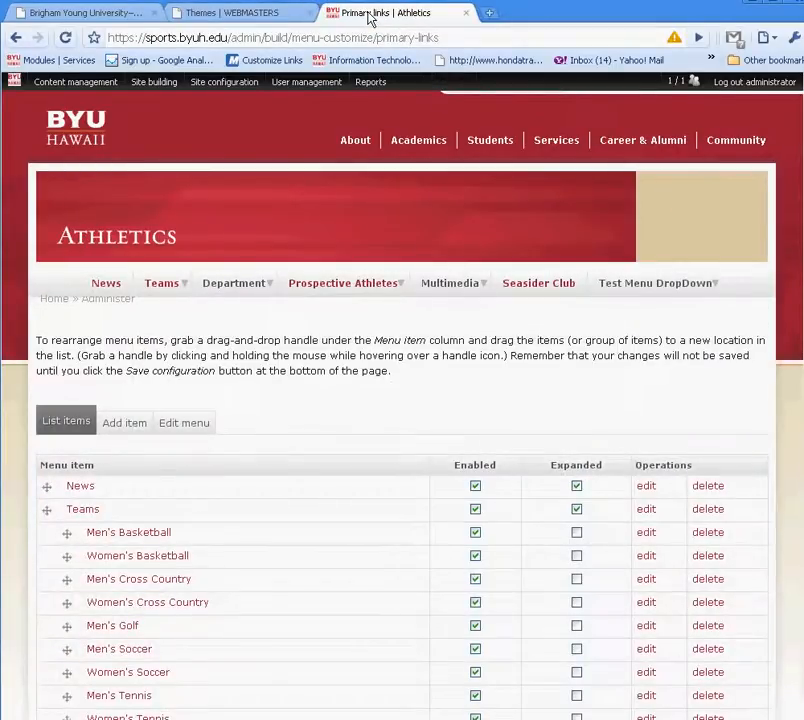